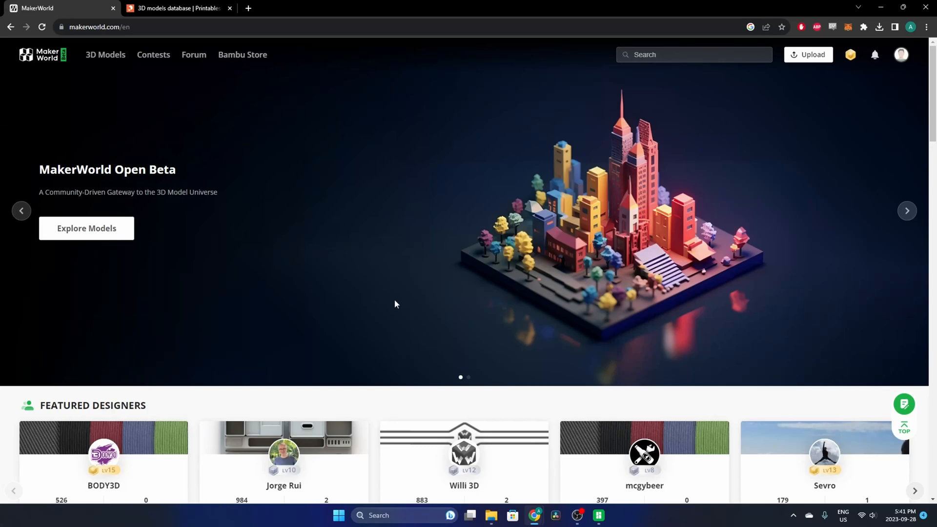
pyautogui.moveTo(539, 183)
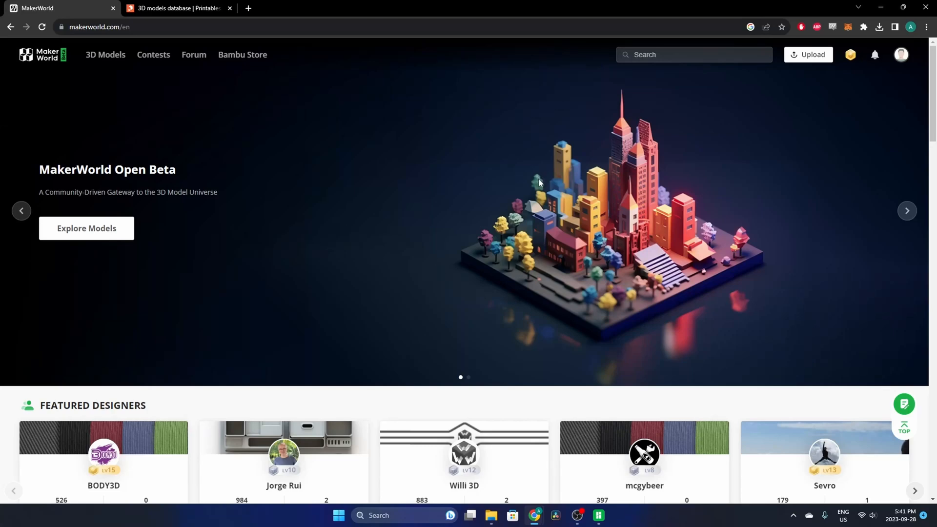
pyautogui.moveTo(457, 229)
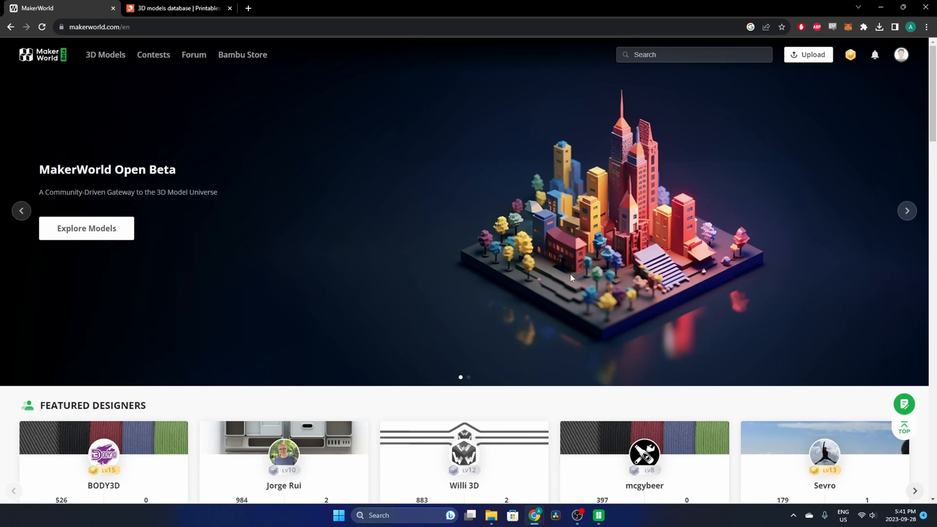
pyautogui.moveTo(113, 250)
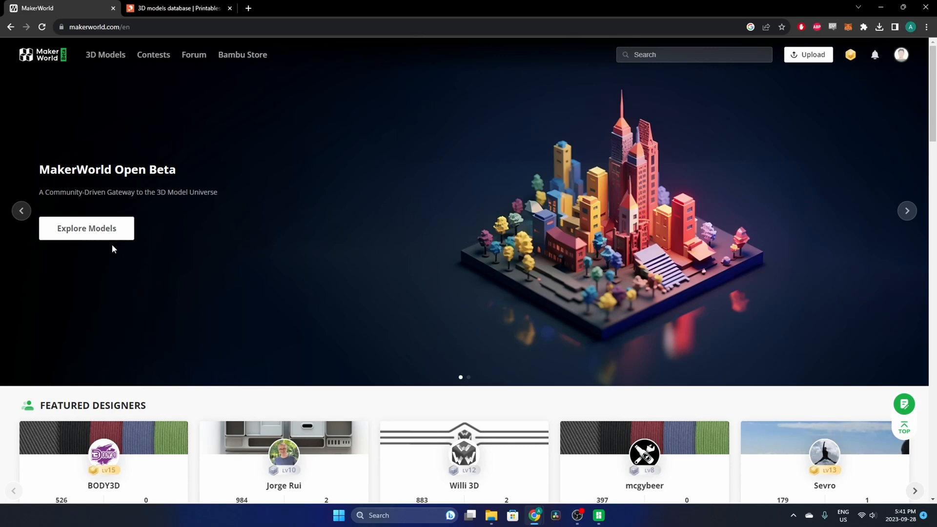
pyautogui.moveTo(389, 236)
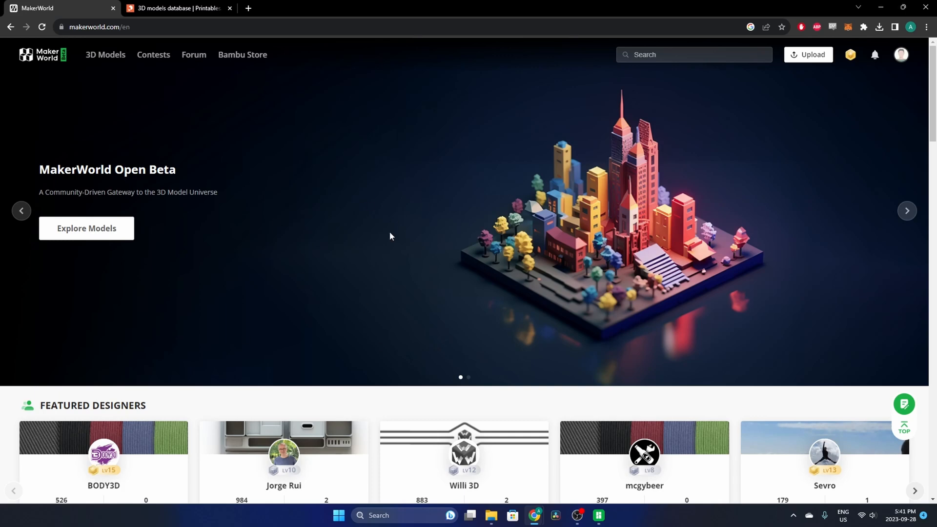
# Scroll the MakerWorld homepage, then go to the 3D Models categories page.
pyautogui.scroll(-3)
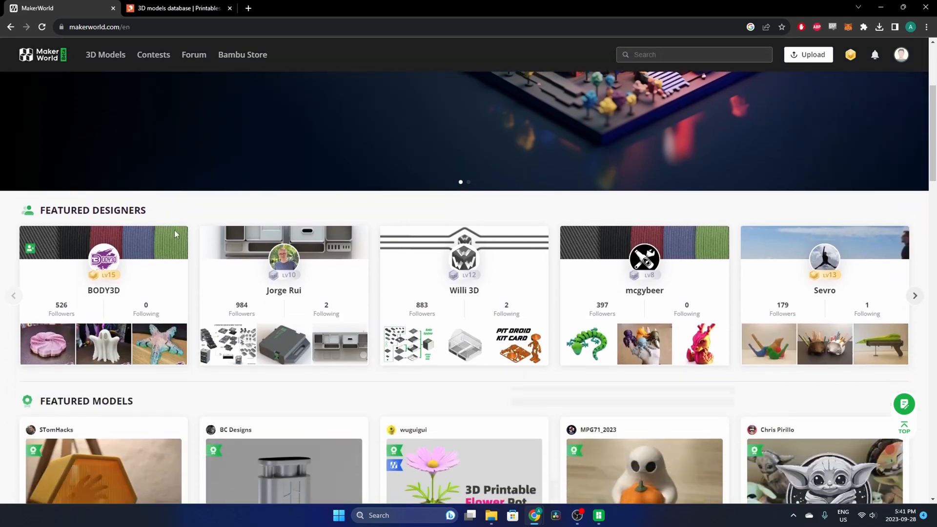
pyautogui.scroll(-3)
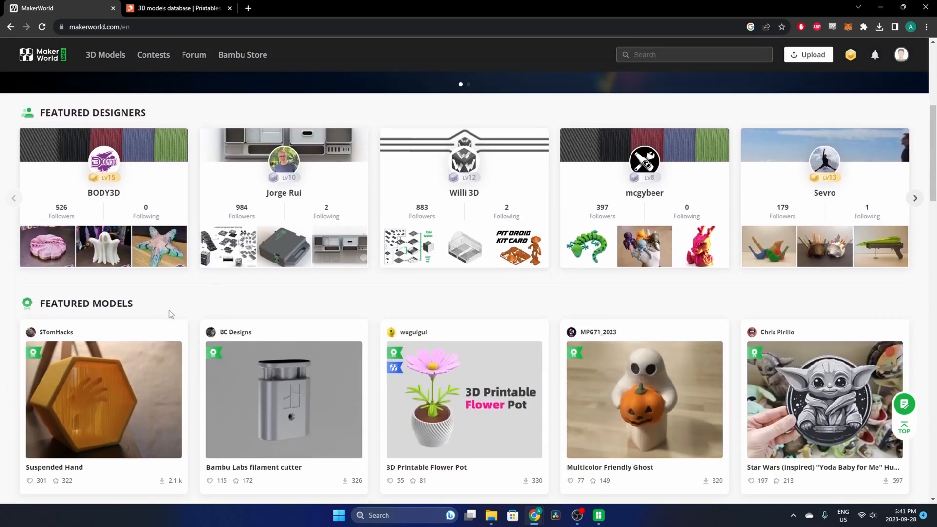
pyautogui.scroll(-3)
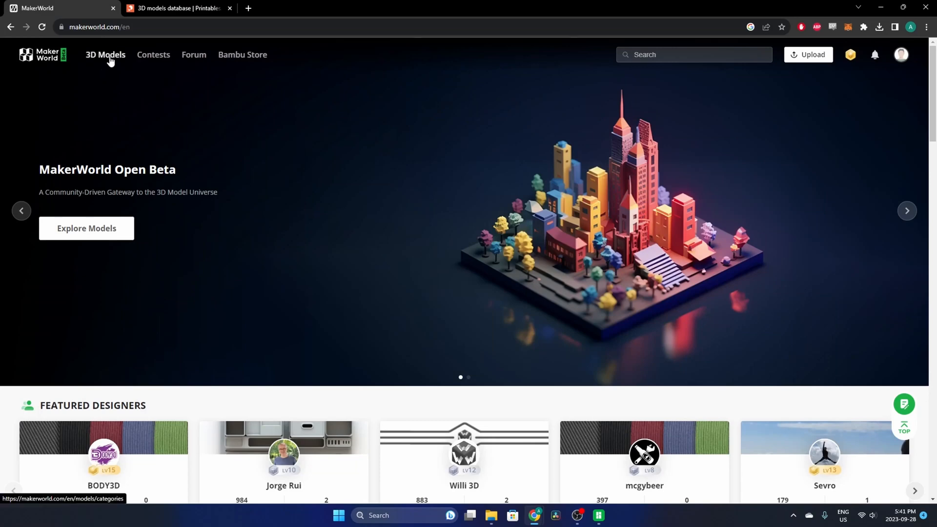
pyautogui.click(106, 54)
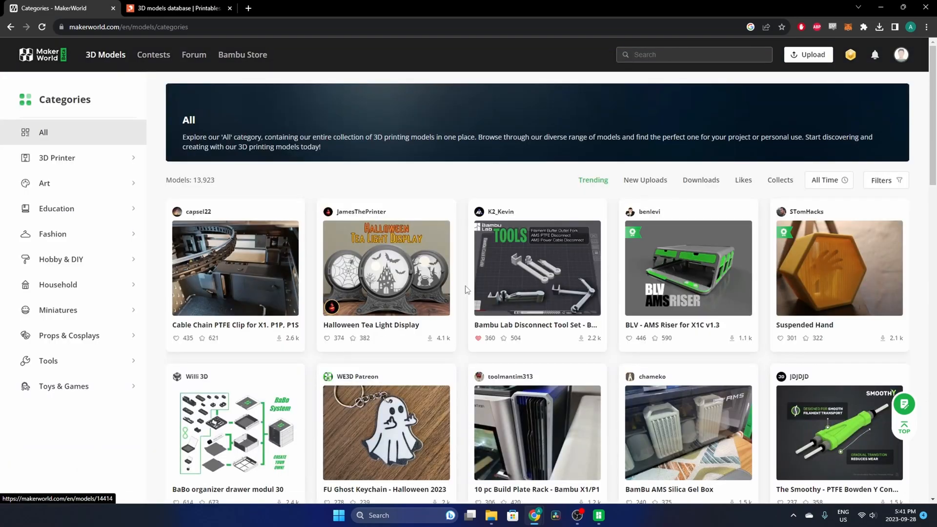
pyautogui.moveTo(469, 272)
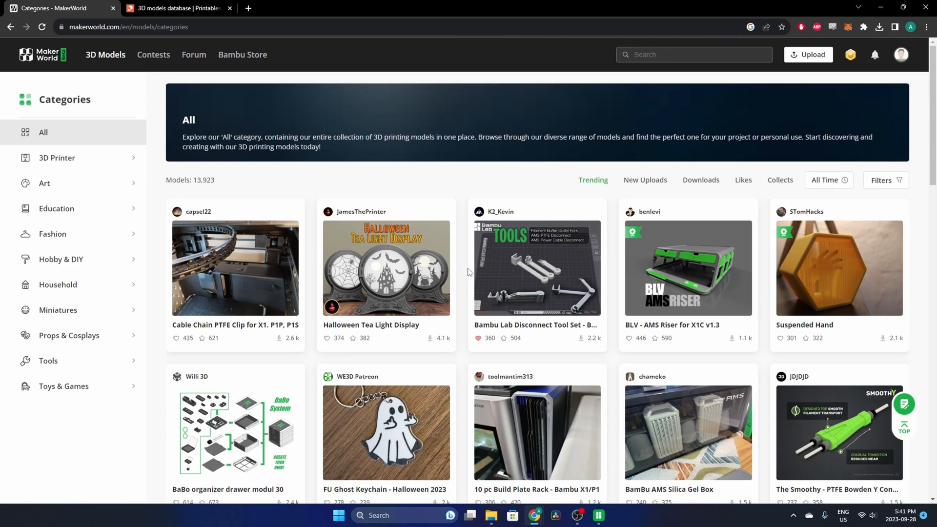
pyautogui.moveTo(884, 396)
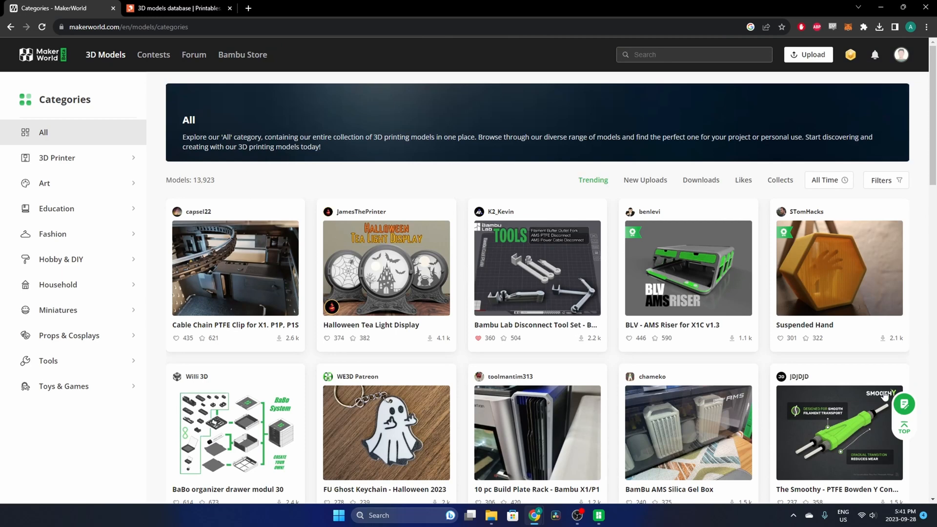
pyautogui.moveTo(468, 275)
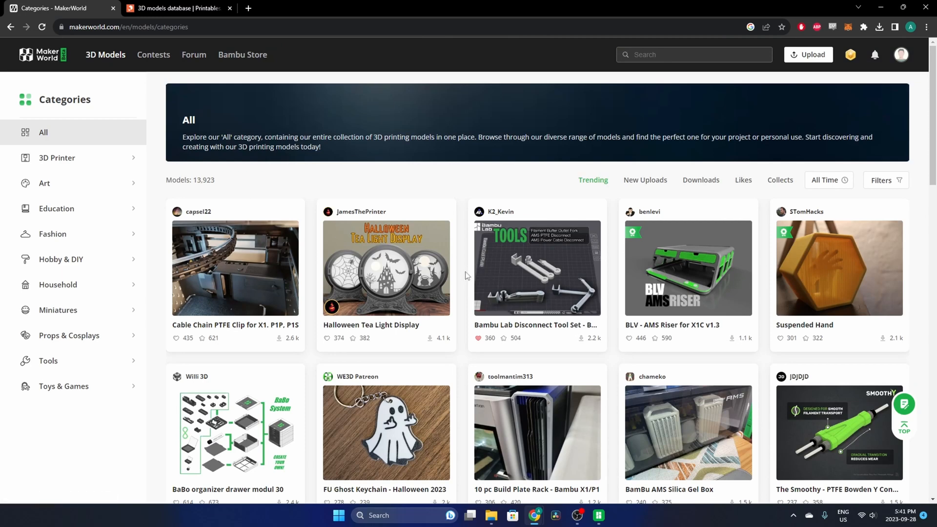
# Select the All category and browse its grid of 13,940 trending models.
pyautogui.click(43, 132)
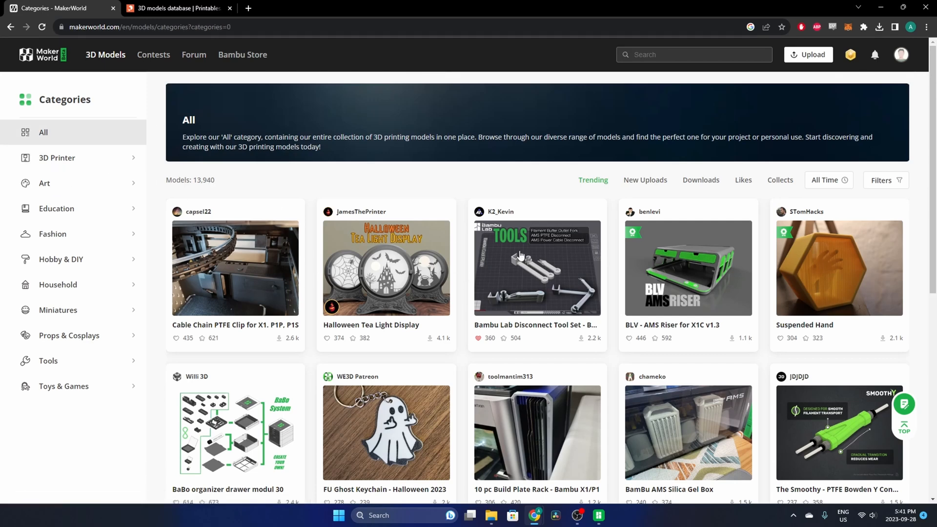
pyautogui.scroll(-3)
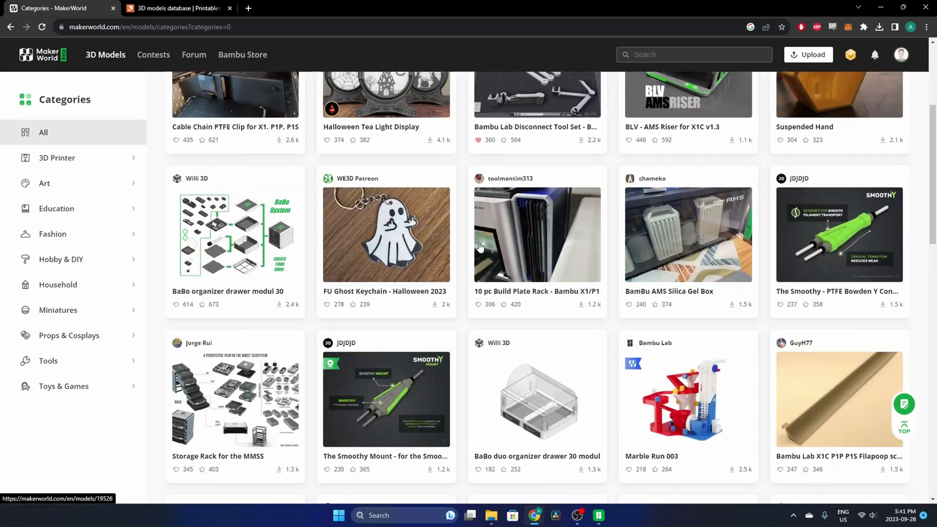
pyautogui.scroll(-3)
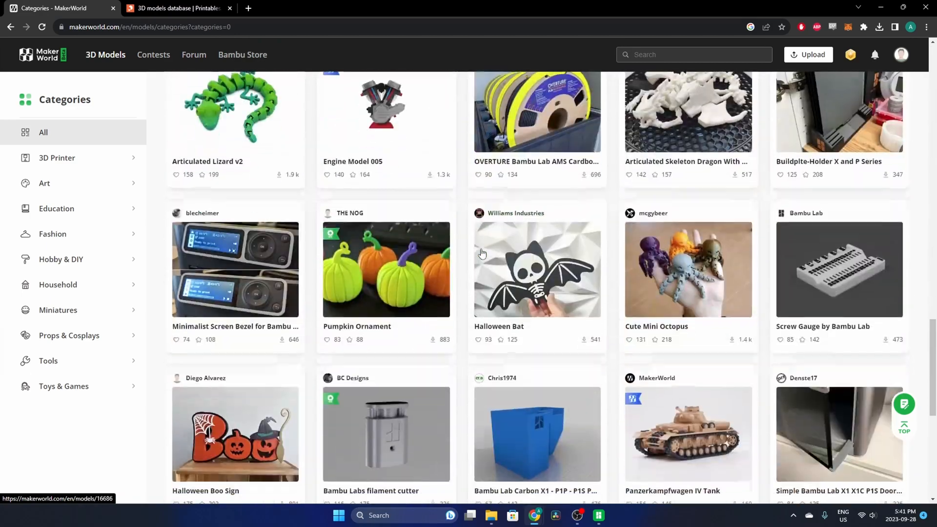
pyautogui.scroll(-3)
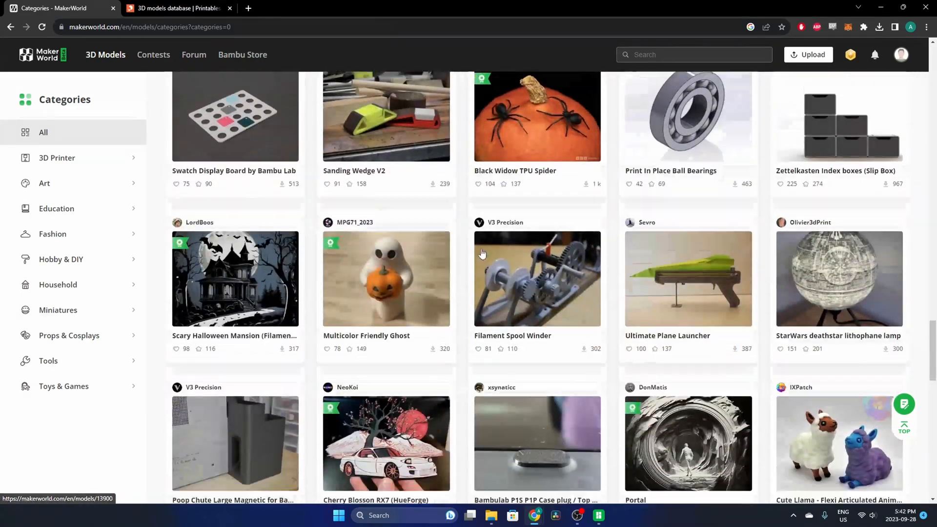
pyautogui.scroll(-3)
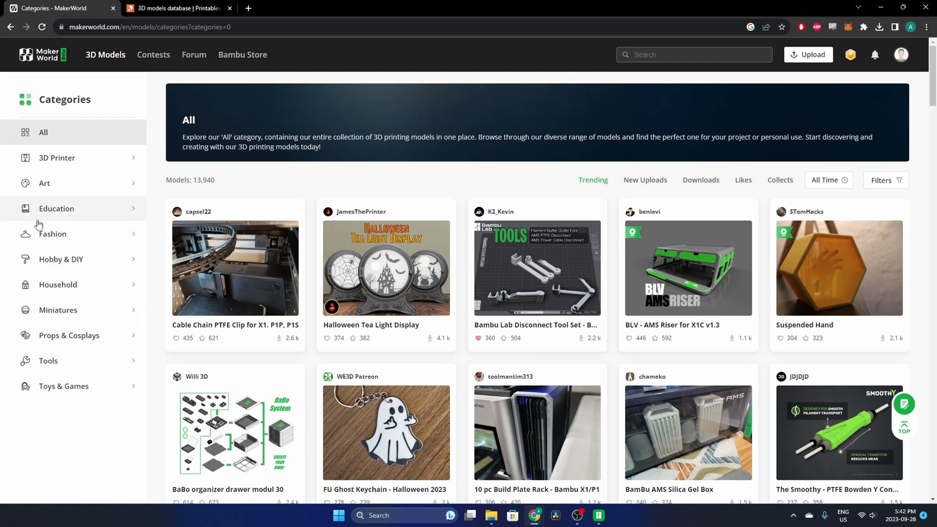
# Expand the 3D Printer category and browse its 2,390 trending models.
pyautogui.click(57, 158)
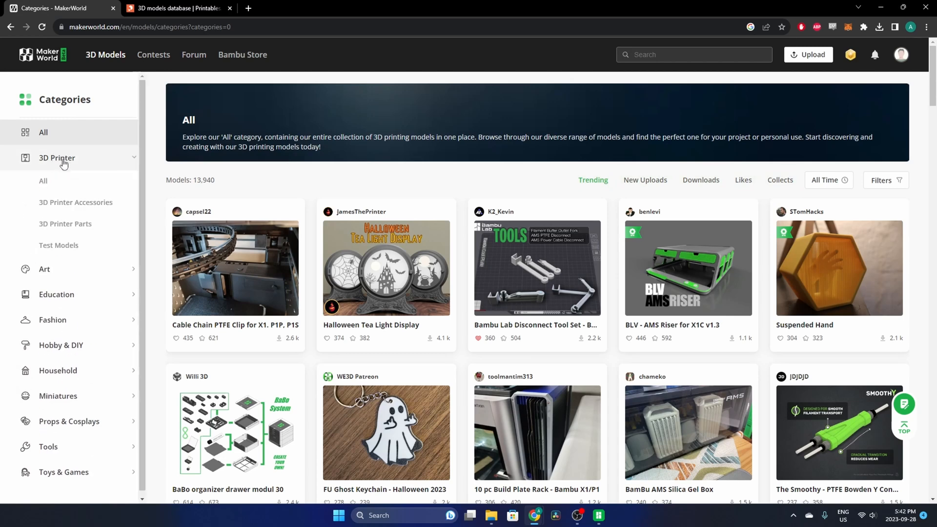
pyautogui.click(57, 158)
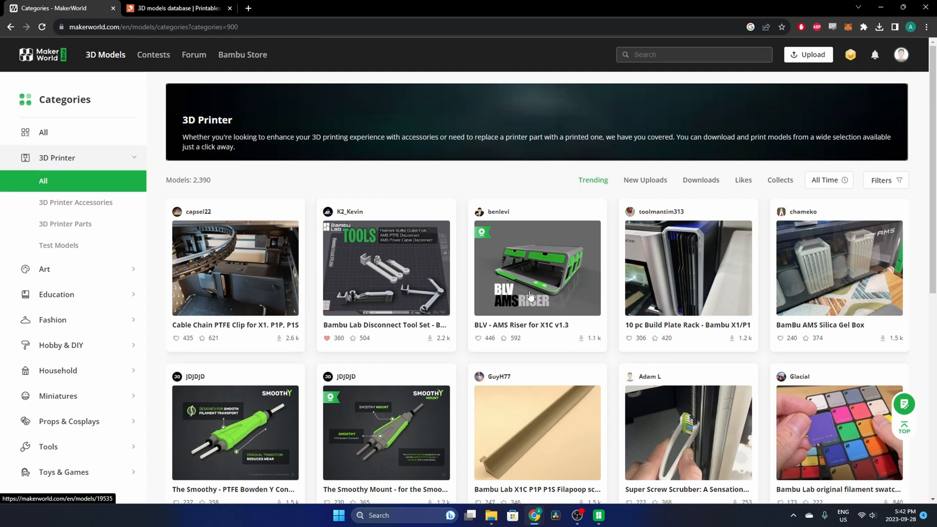
pyautogui.scroll(-3)
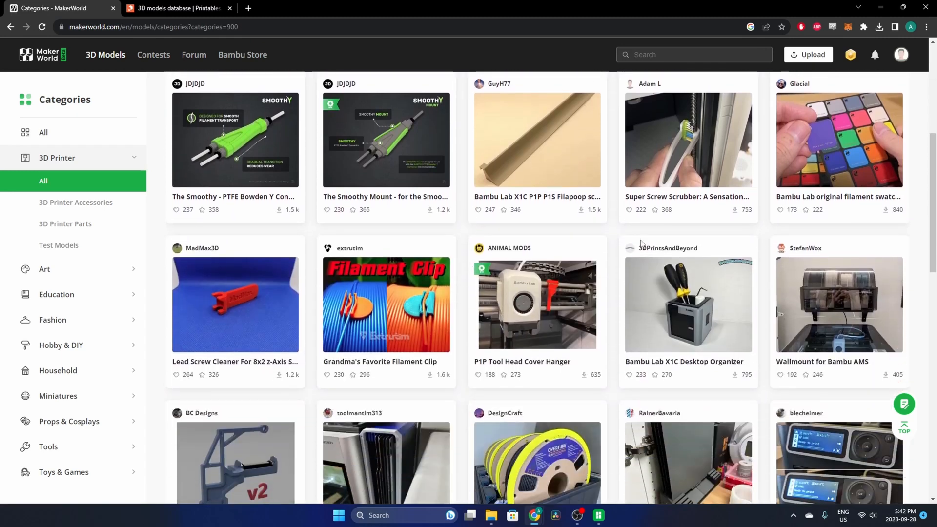
pyautogui.scroll(-3)
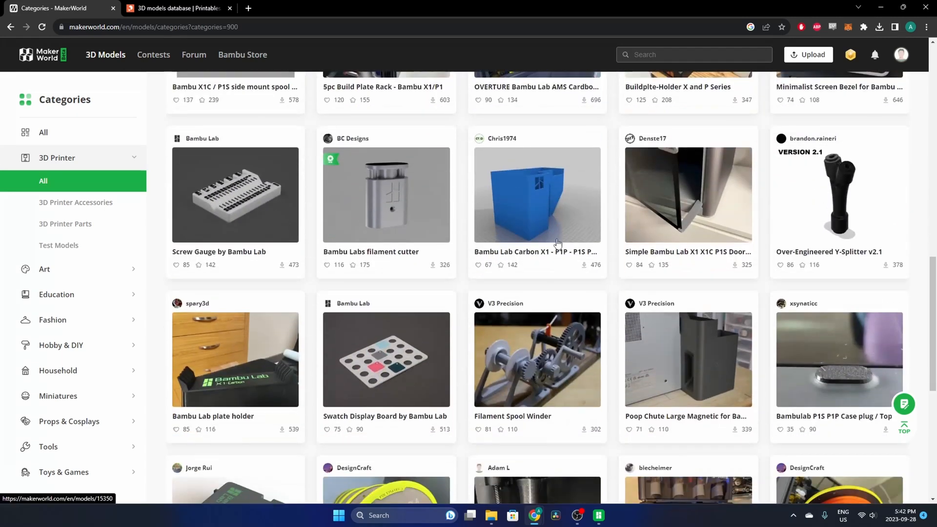
pyautogui.scroll(-3)
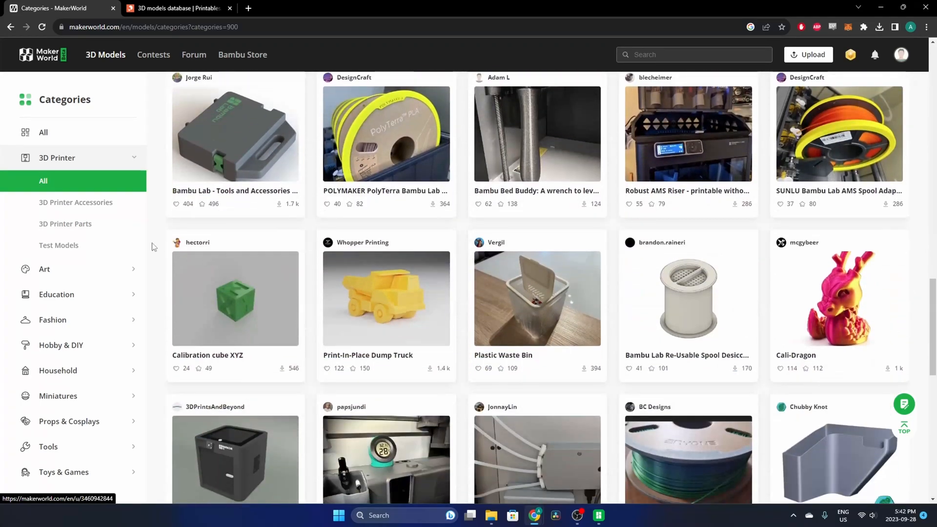
pyautogui.moveTo(450, 349)
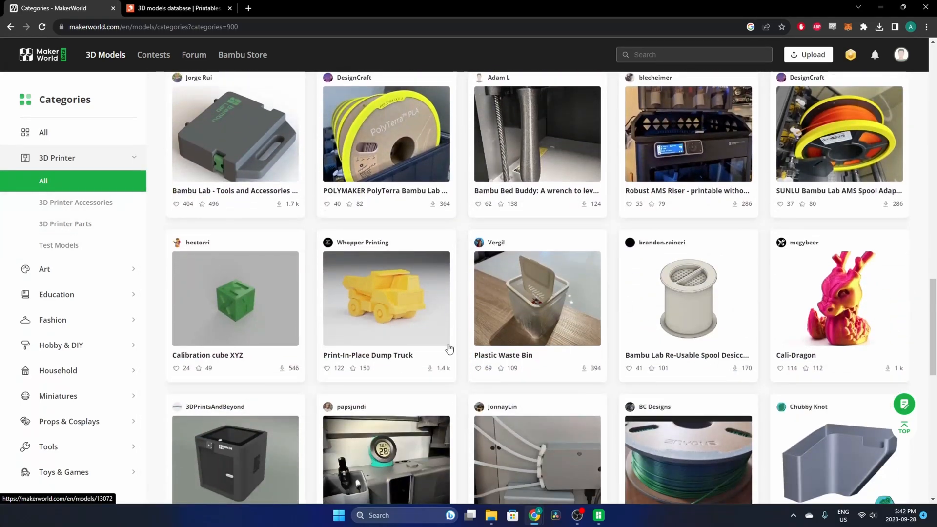
pyautogui.moveTo(460, 322)
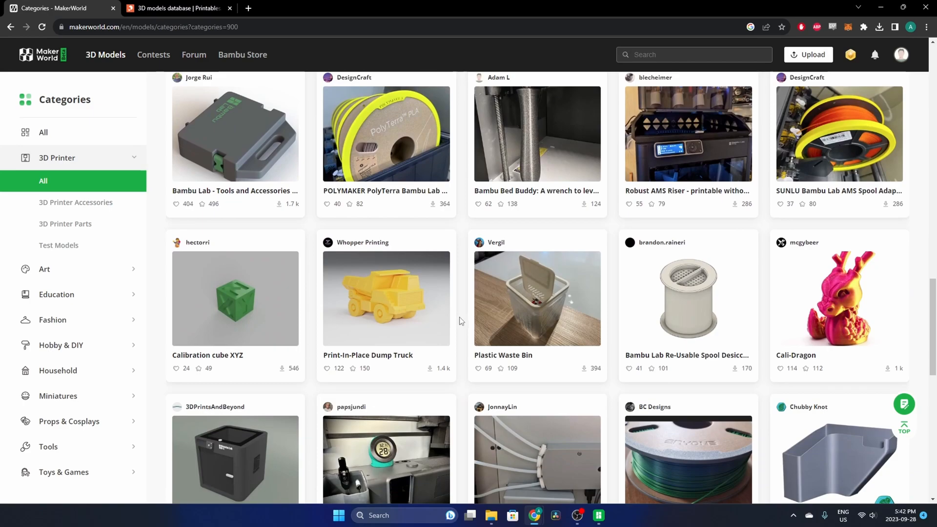
pyautogui.scroll(-3)
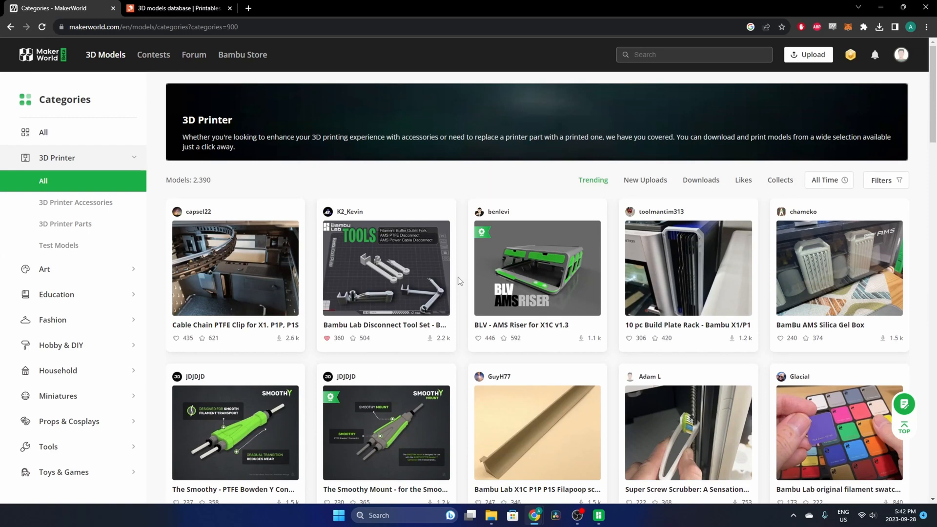
pyautogui.moveTo(405, 276)
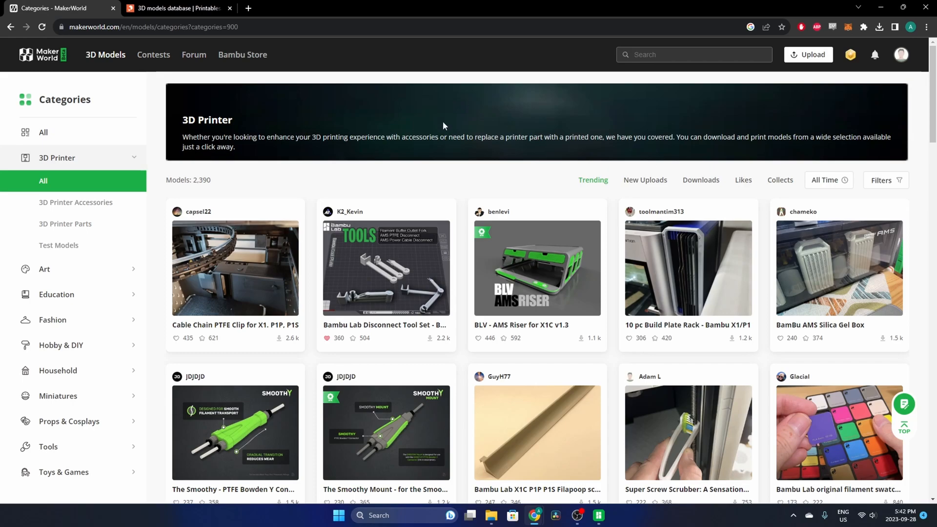
# Switch to Printables and browse its grid of 480,835 models.
pyautogui.click(176, 8)
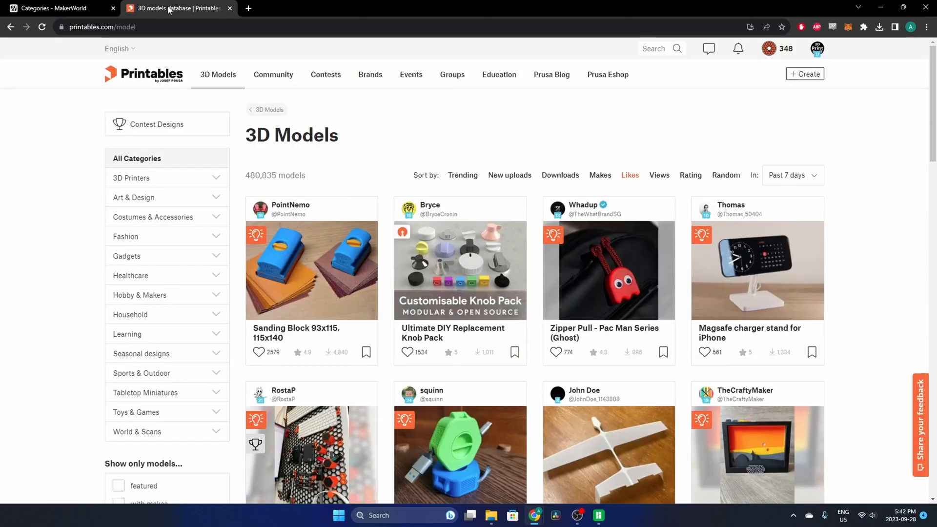
pyautogui.scroll(-3)
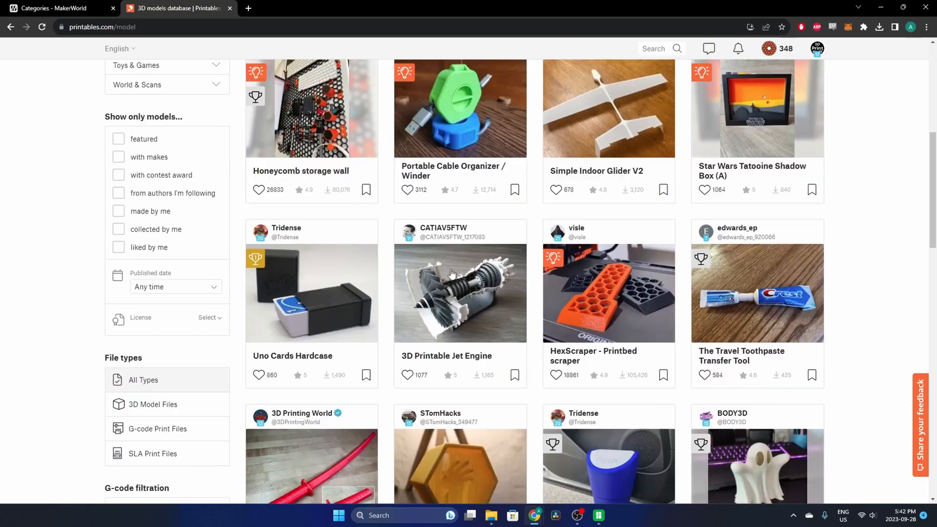
pyautogui.scroll(-3)
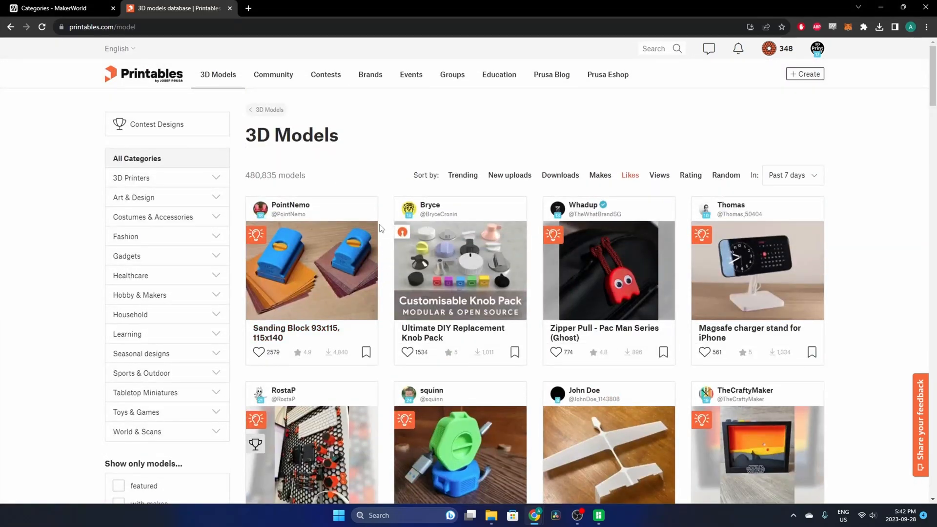
pyautogui.moveTo(568, 274)
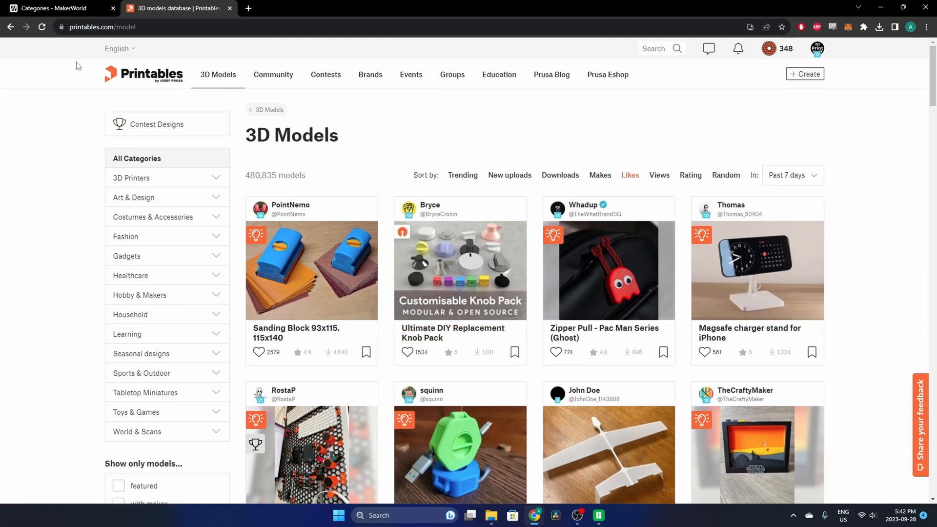
# Return to MakerWorld and view the Contests page with the Halloween Design Contest.
pyautogui.click(57, 8)
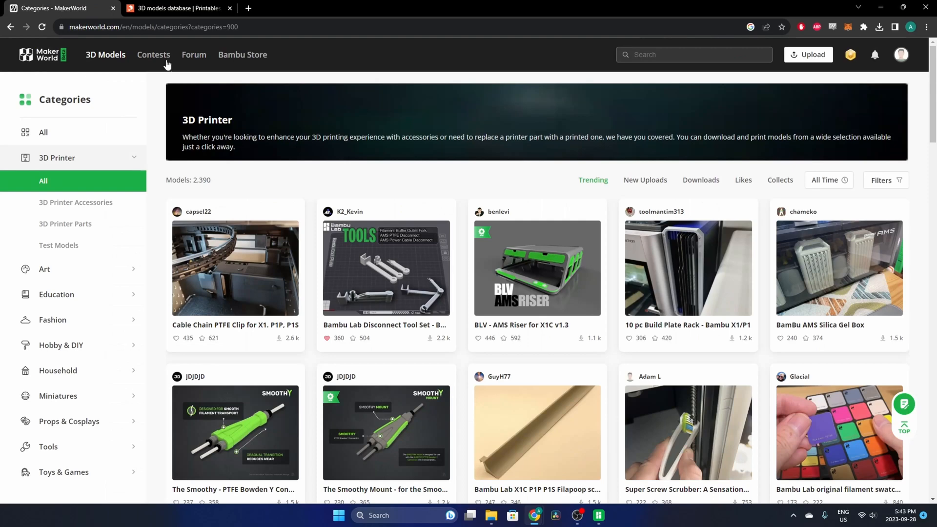
pyautogui.moveTo(154, 54)
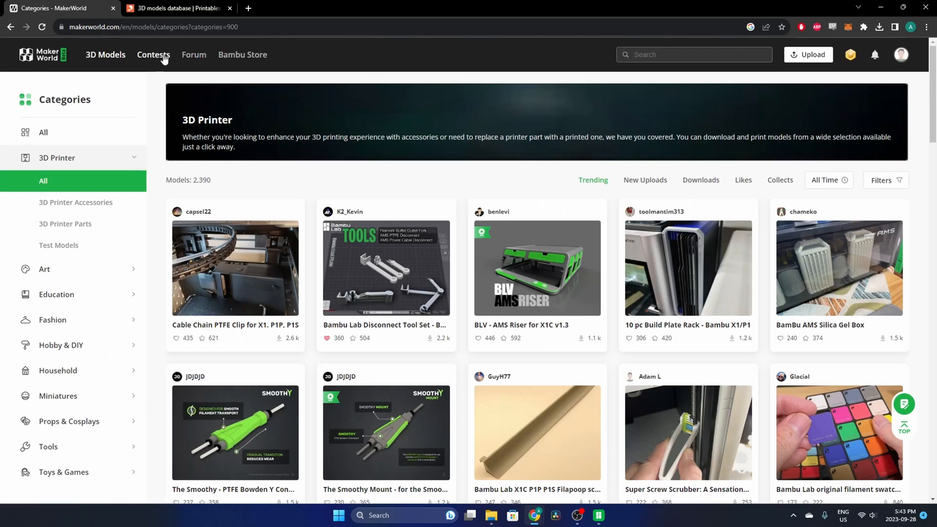
pyautogui.click(153, 55)
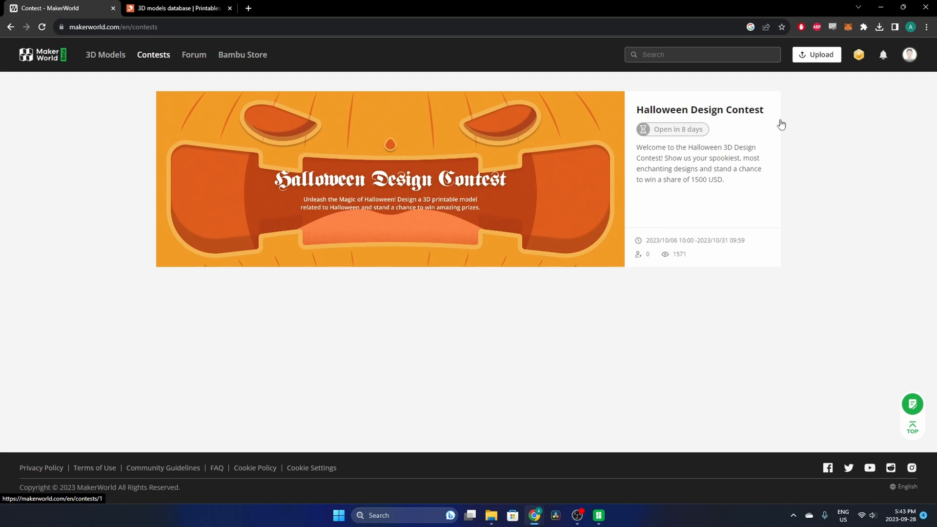
pyautogui.moveTo(693, 140)
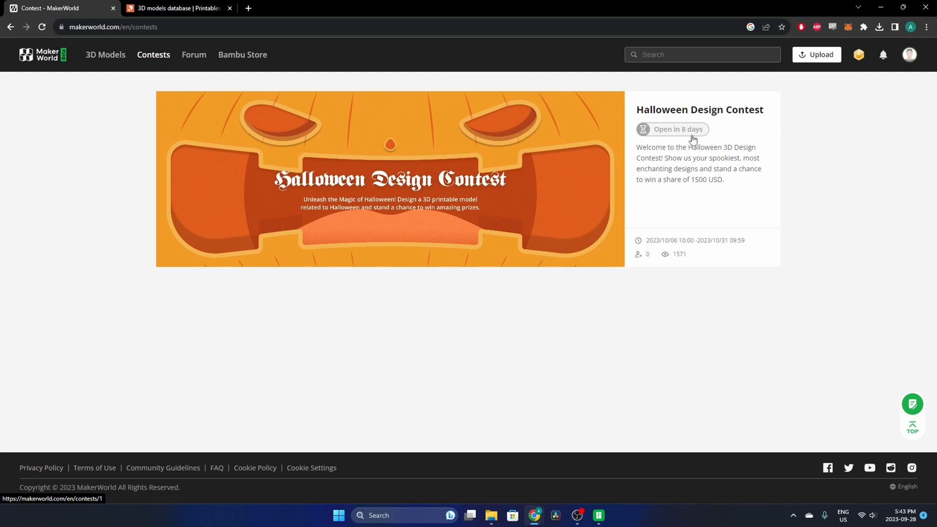
pyautogui.moveTo(99, 69)
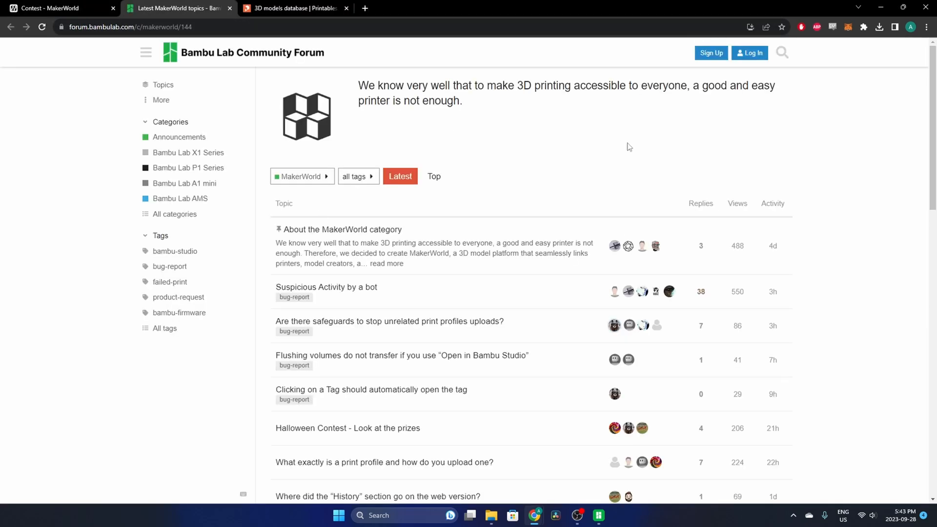
pyautogui.moveTo(235, 114)
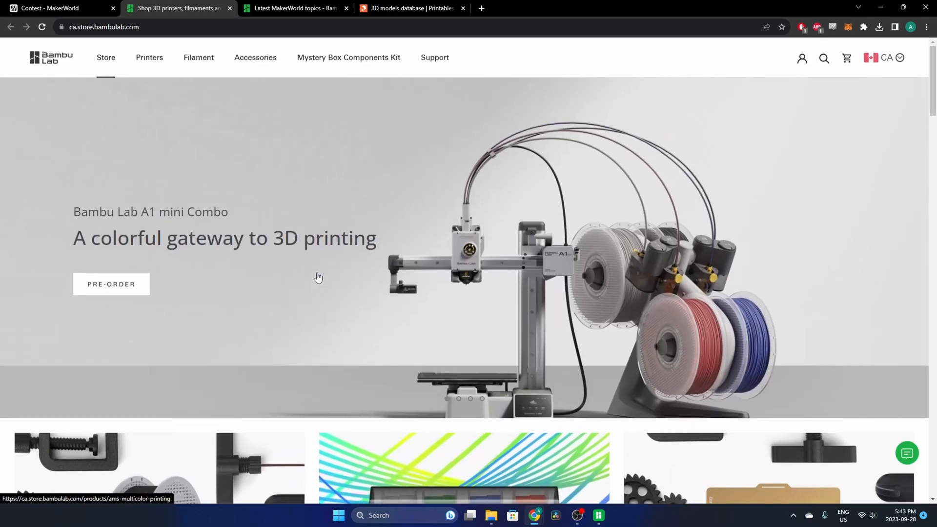
# Go back to MakerWorld and browse the All category of 13,947 models.
pyautogui.click(59, 8)
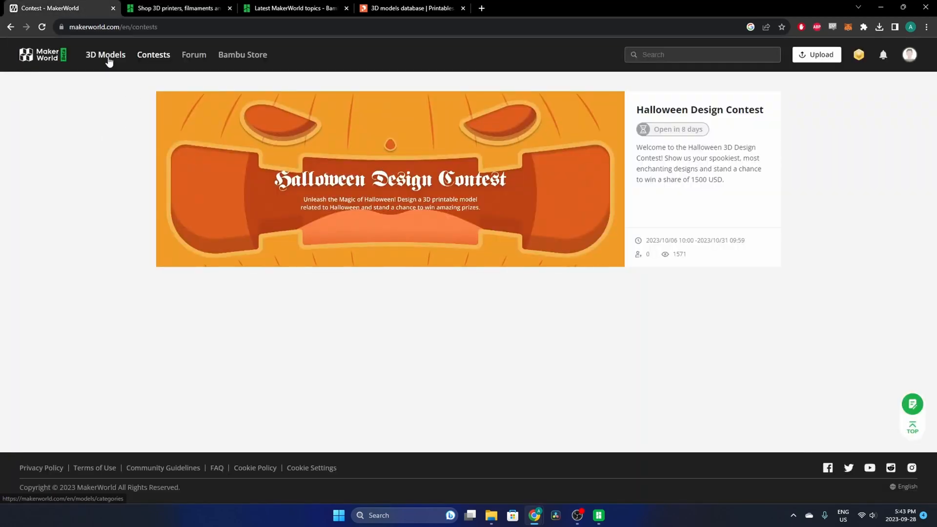
pyautogui.click(105, 54)
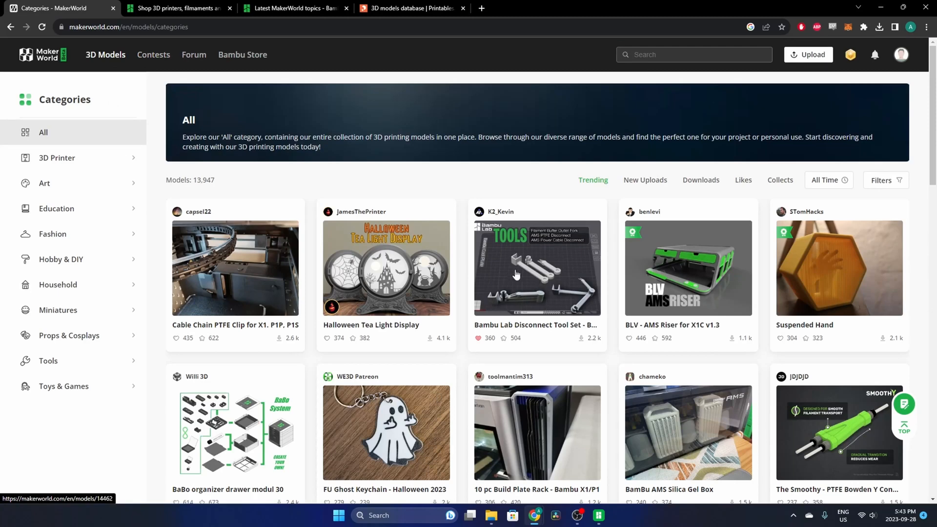
pyautogui.moveTo(543, 278)
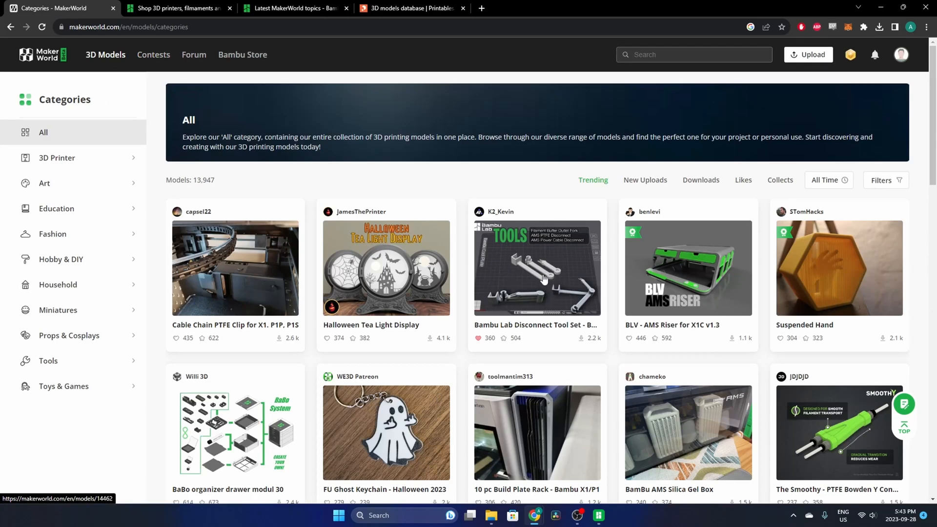
# Open the Bambu Lab Disconnect Tool Set page listing 10 print profiles.
pyautogui.click(536, 268)
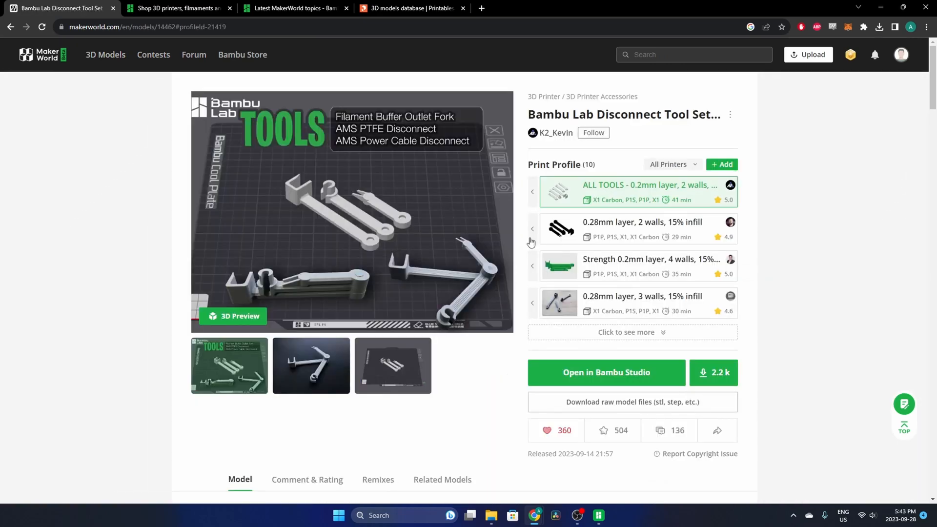
pyautogui.moveTo(713, 373)
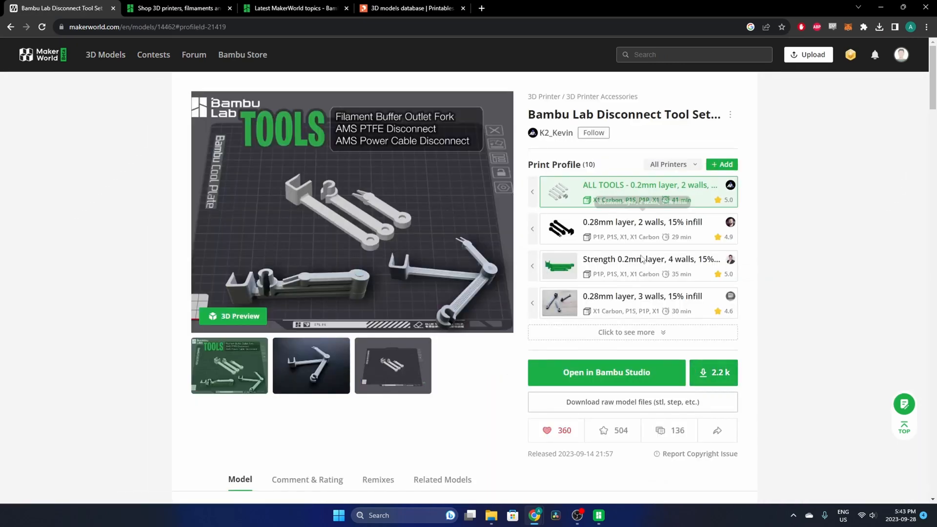
pyautogui.moveTo(643, 229)
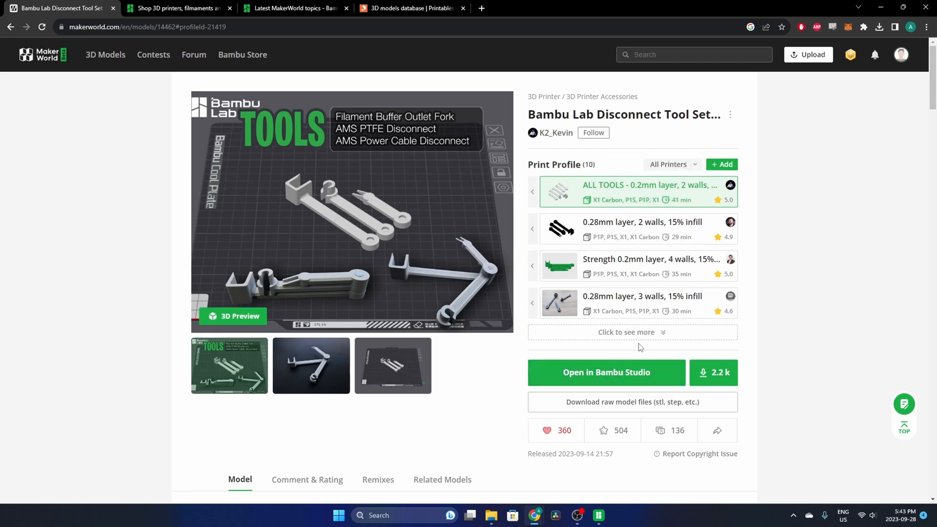
pyautogui.moveTo(667, 234)
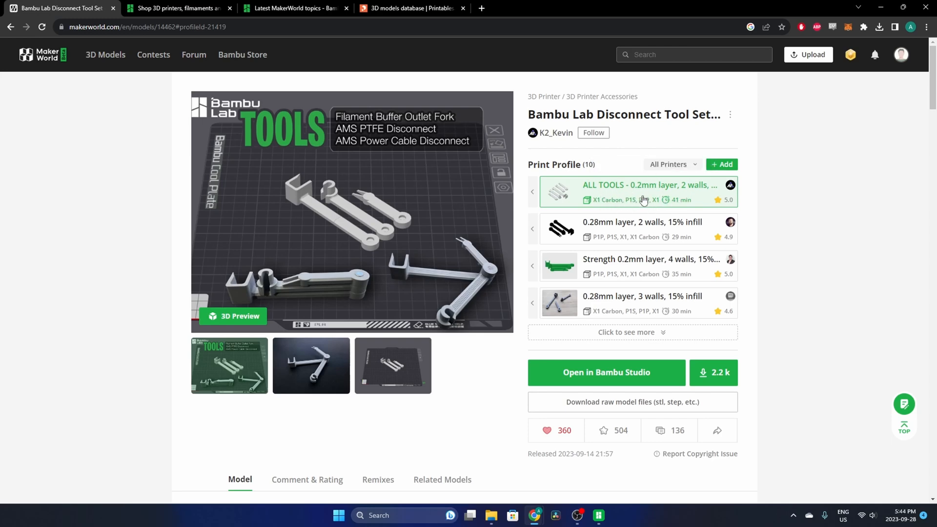
pyautogui.moveTo(663, 248)
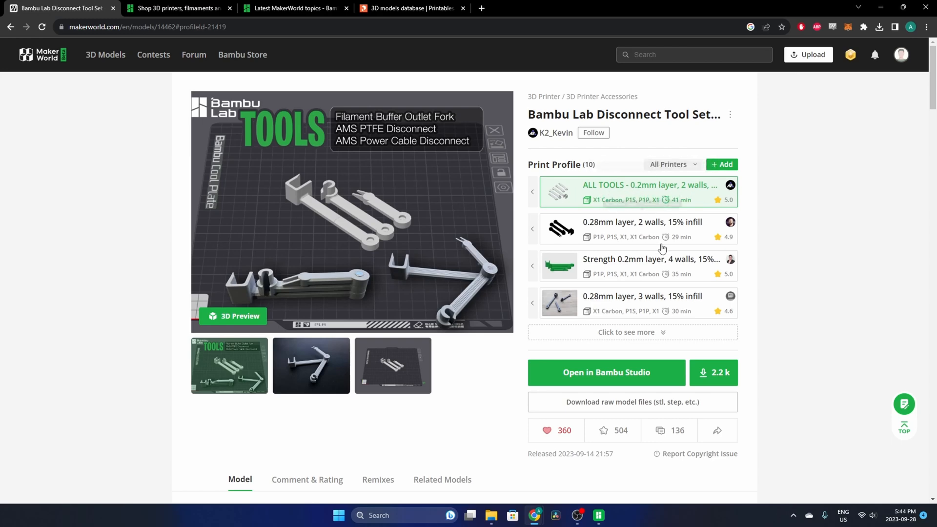
pyautogui.moveTo(732, 229)
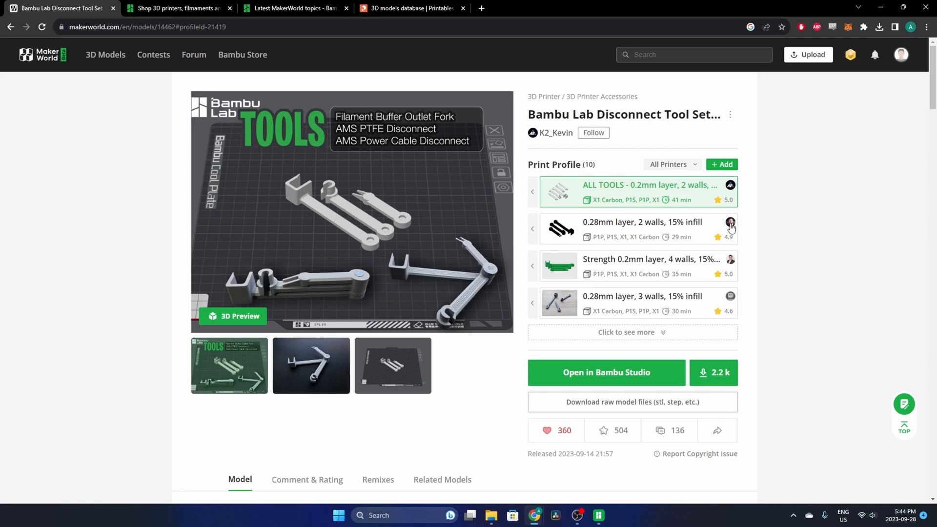
pyautogui.moveTo(732, 229)
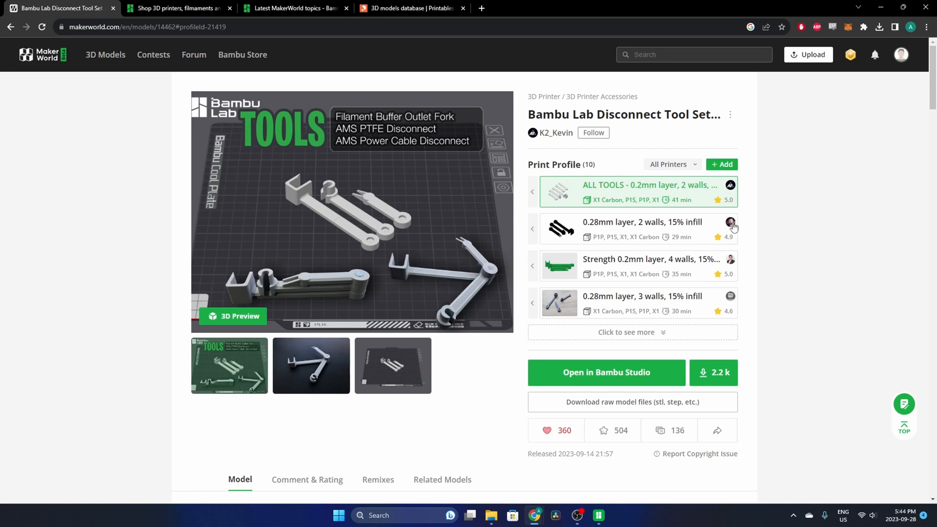
pyautogui.moveTo(620, 238)
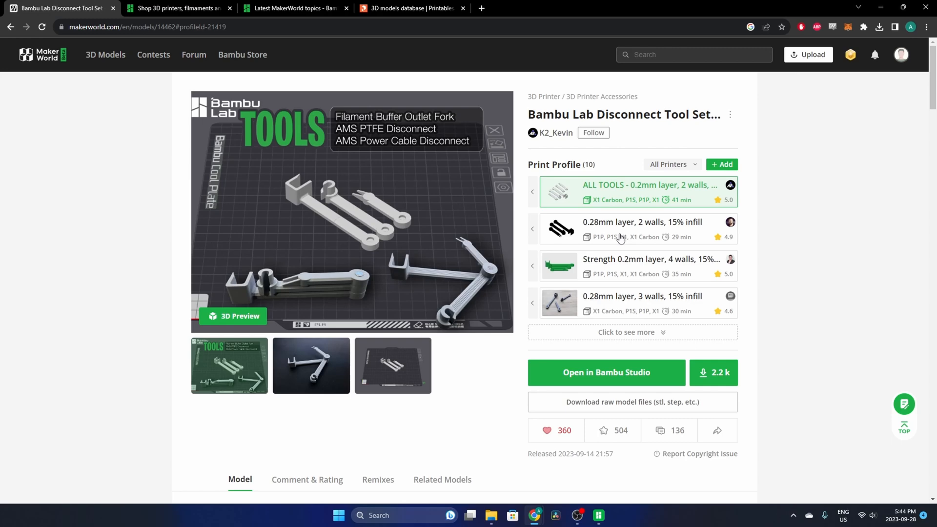
pyautogui.moveTo(422, 378)
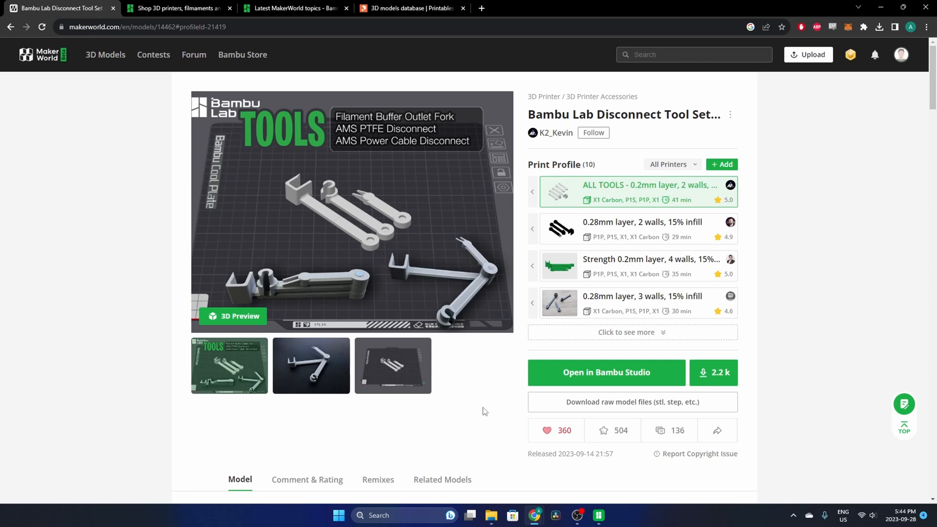
pyautogui.moveTo(490, 371)
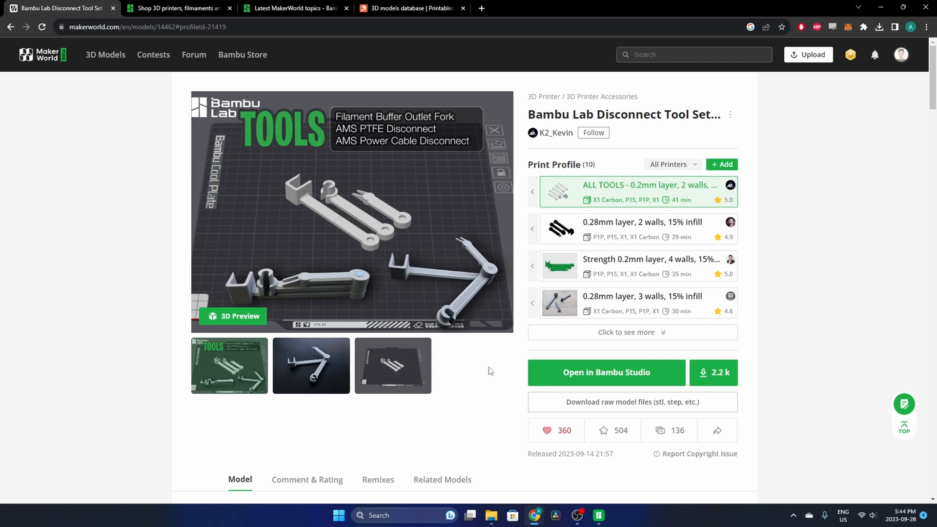
pyautogui.moveTo(567, 211)
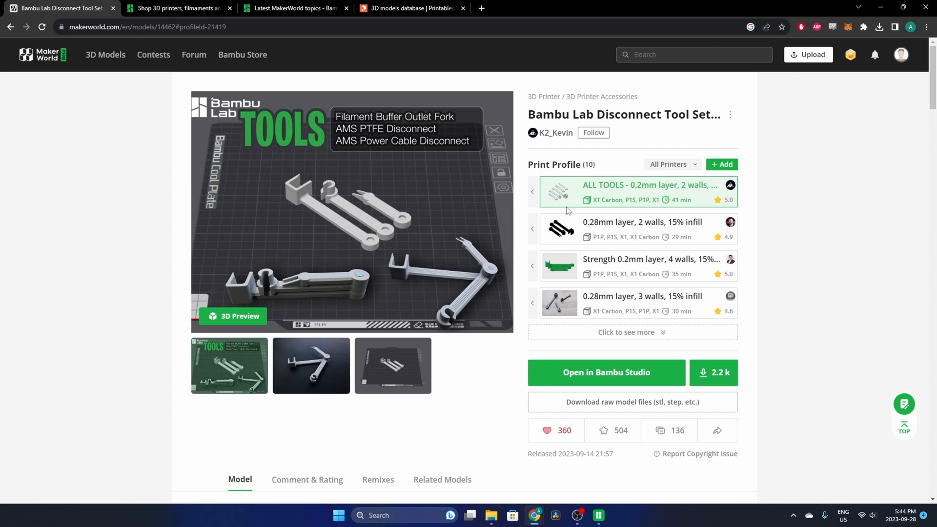
pyautogui.moveTo(607, 373)
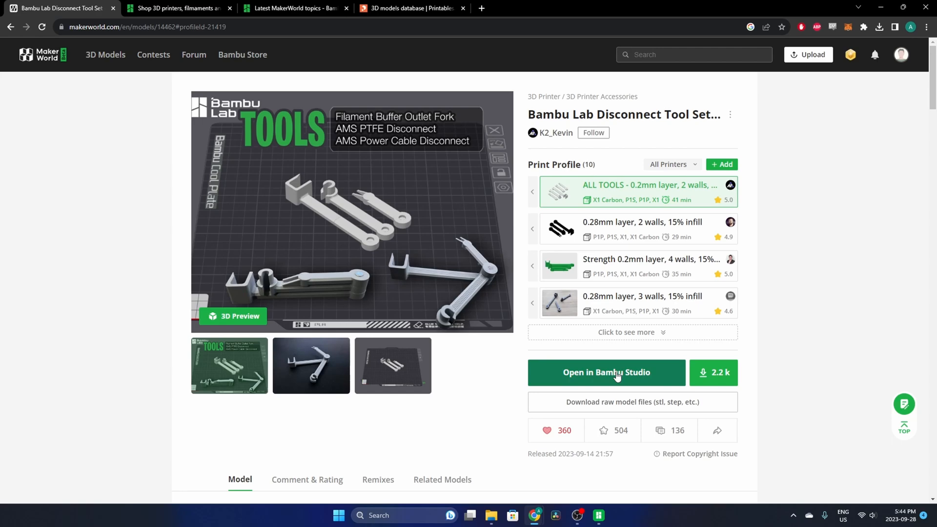
# Scroll past the description and read the Comment & Rating section.
pyautogui.scroll(-3)
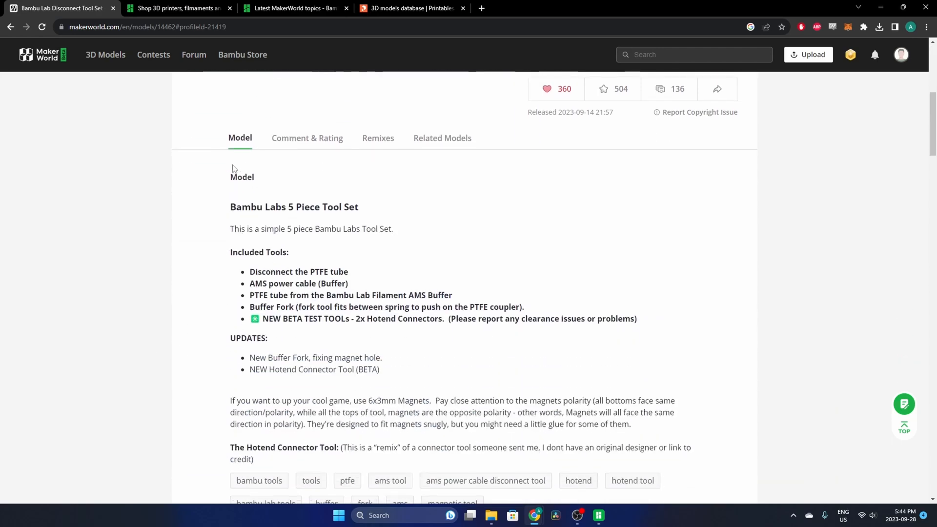
pyautogui.scroll(-3)
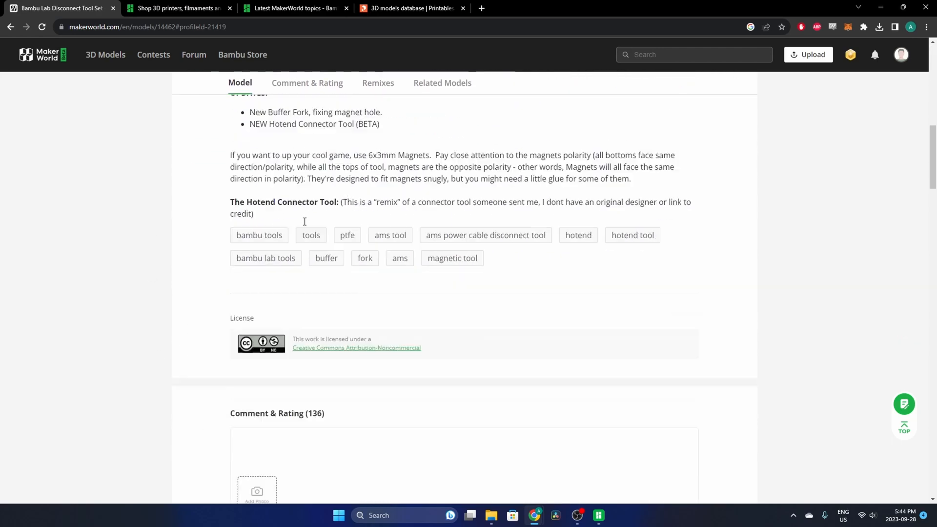
pyautogui.click(307, 82)
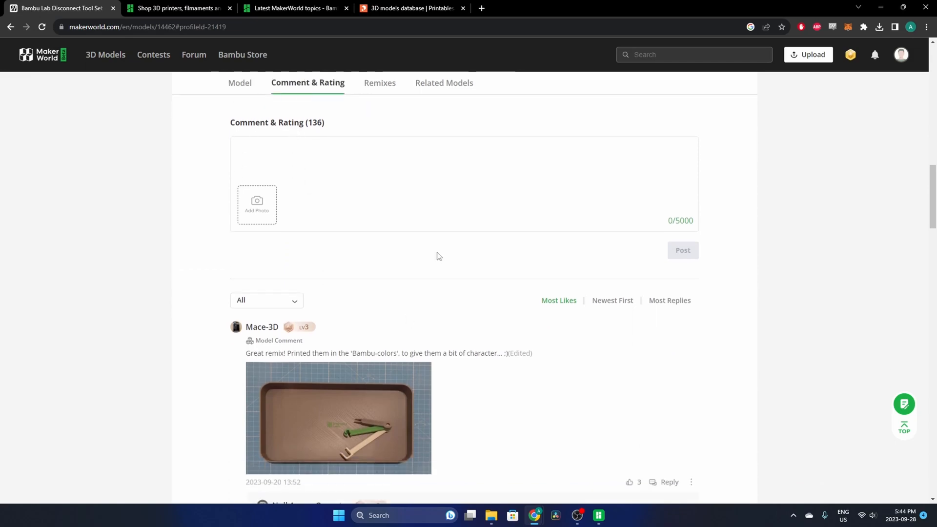
pyautogui.scroll(-3)
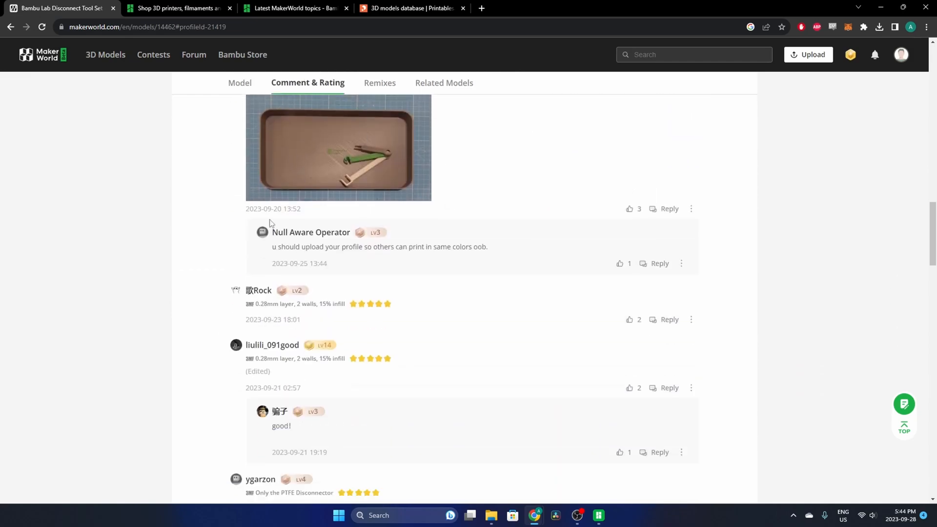
pyautogui.scroll(-3)
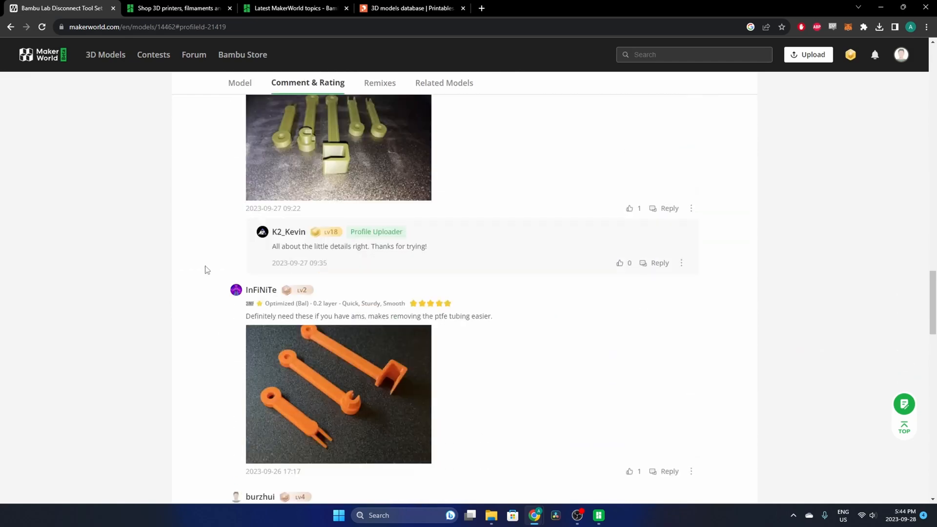
pyautogui.scroll(-3)
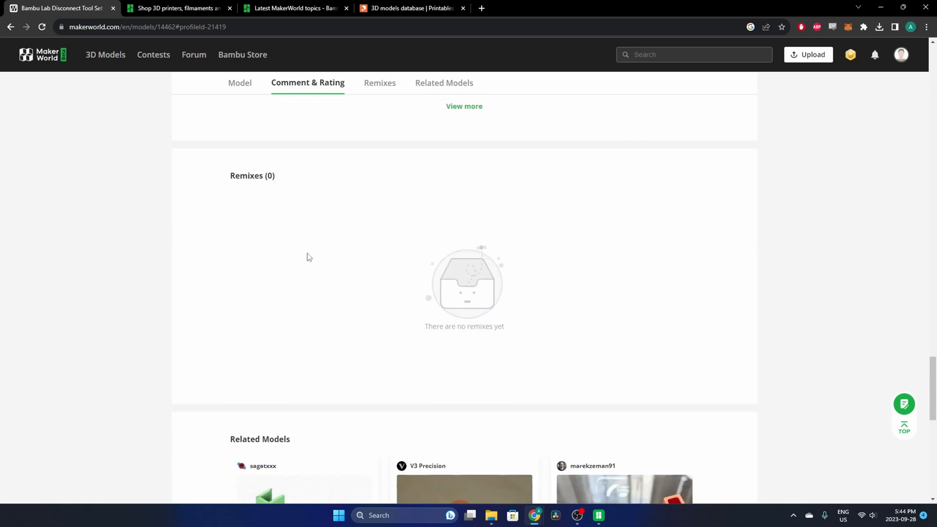
# View the empty Remixes section and scroll to the Related Models grid.
pyautogui.click(379, 83)
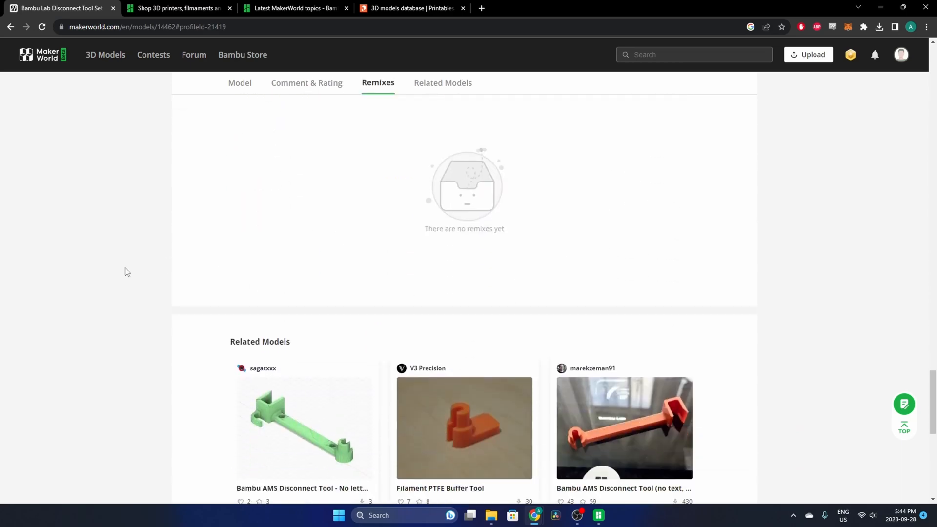
pyautogui.scroll(-3)
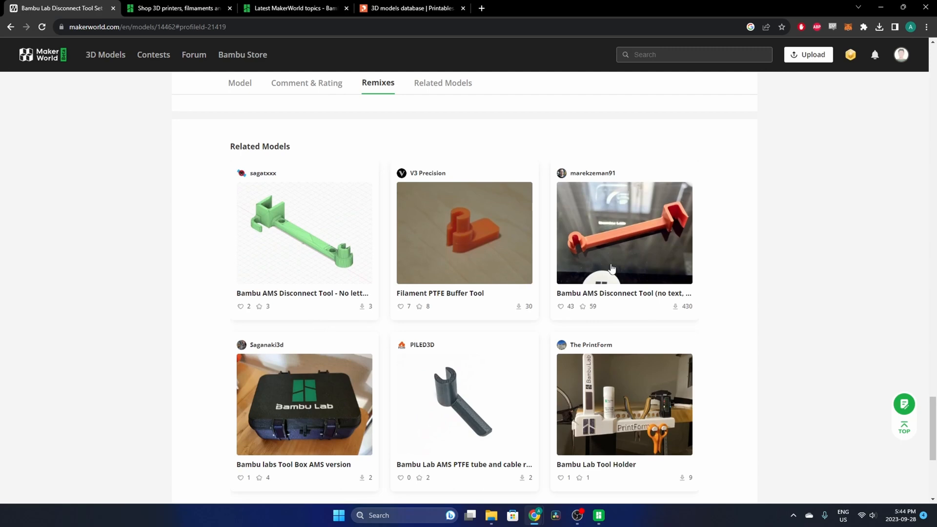
pyautogui.moveTo(187, 322)
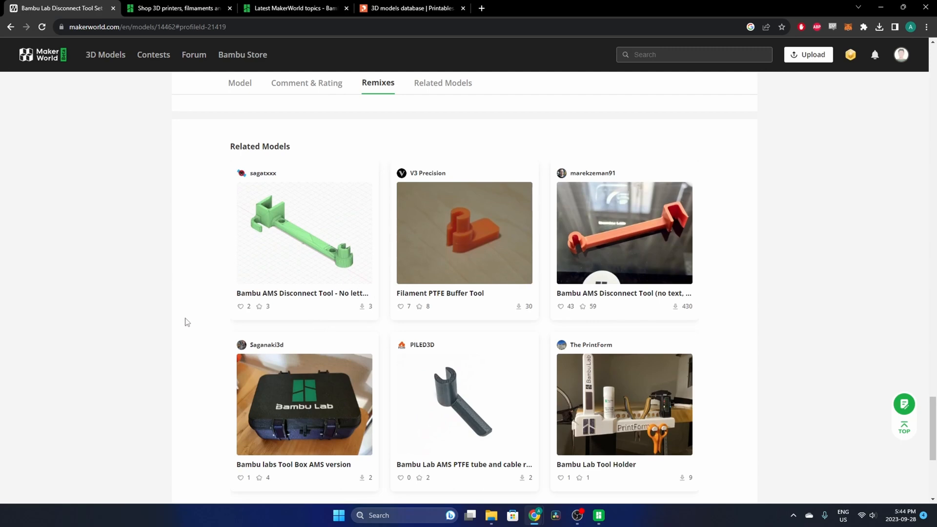
pyautogui.scroll(-3)
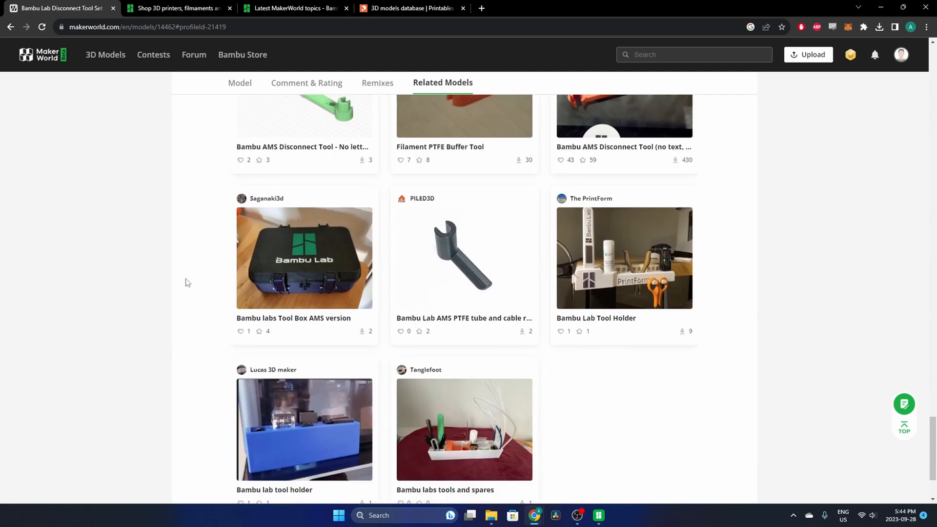
pyautogui.scroll(-3)
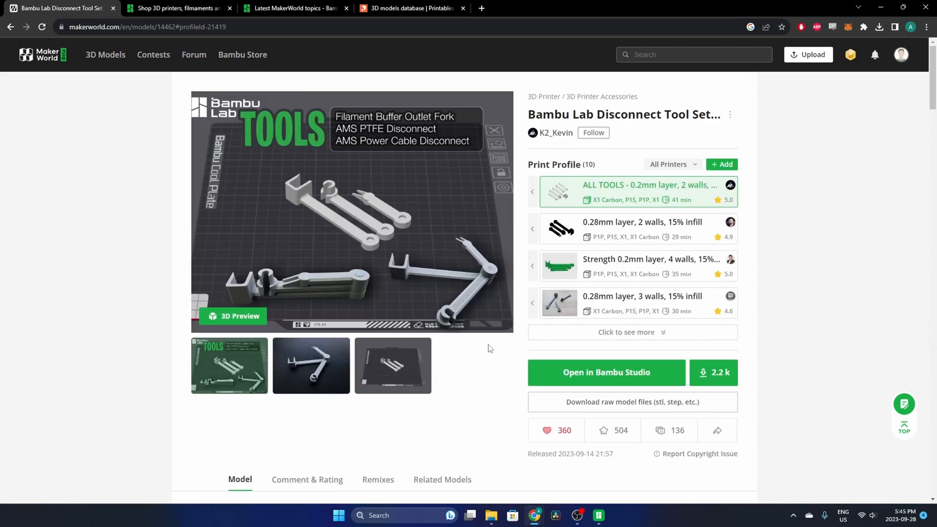
# Import the tool set into Bambu Studio, allowing the browser to launch it.
pyautogui.click(606, 372)
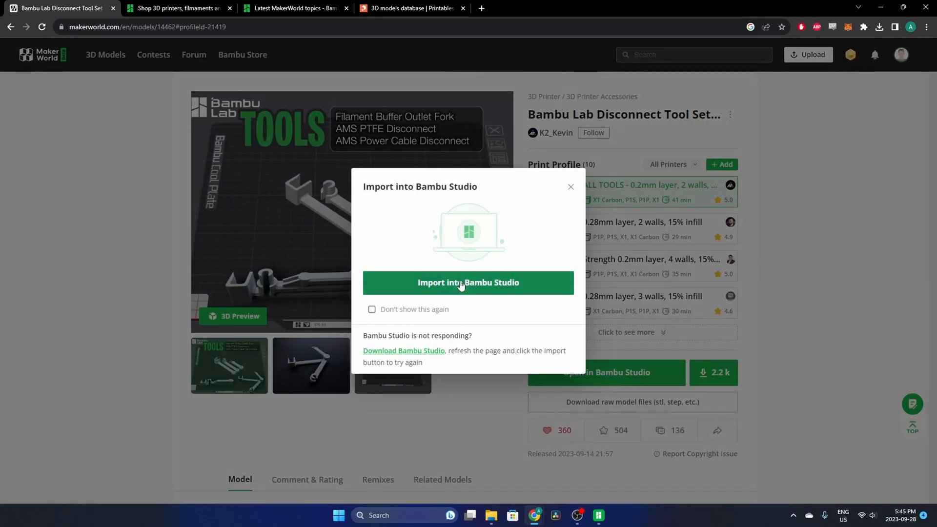
pyautogui.click(468, 282)
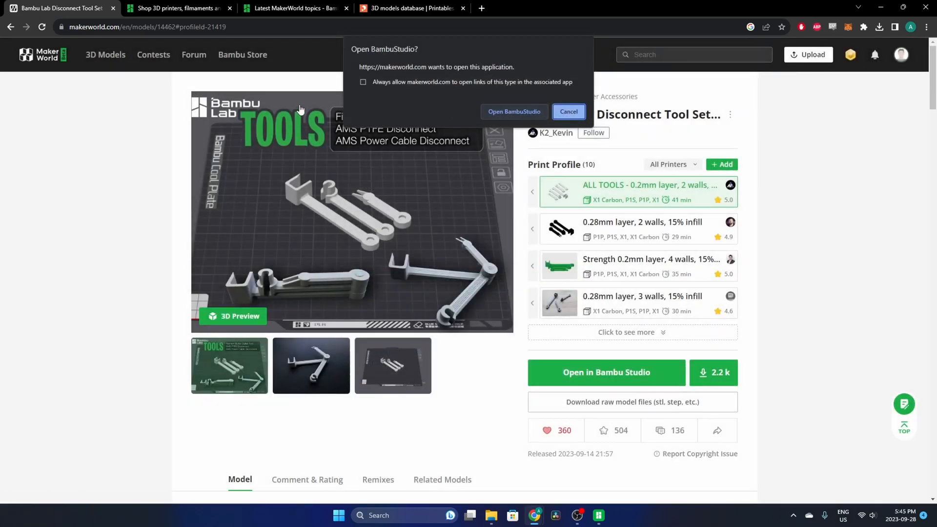
pyautogui.click(514, 112)
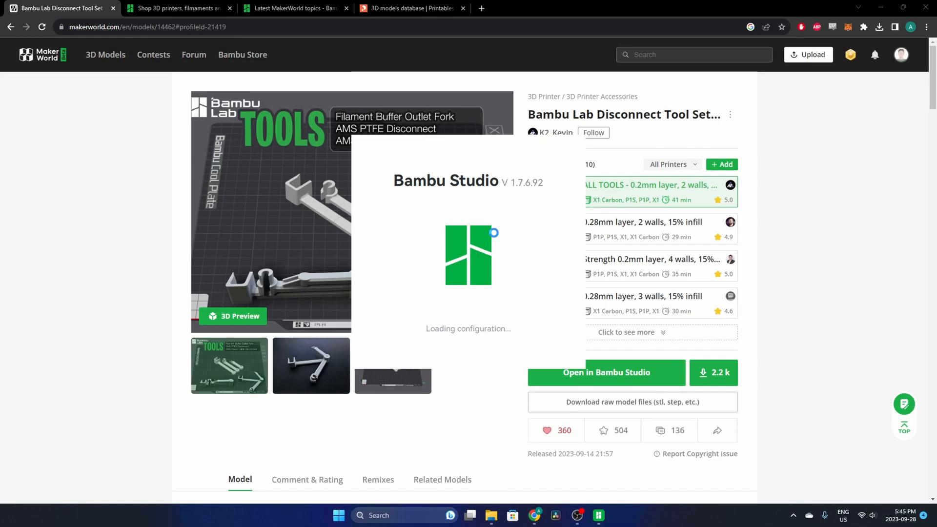
# Slice the plate, estimating 41m15s print time and 14.91 g of filament.
pyautogui.click(605, 373)
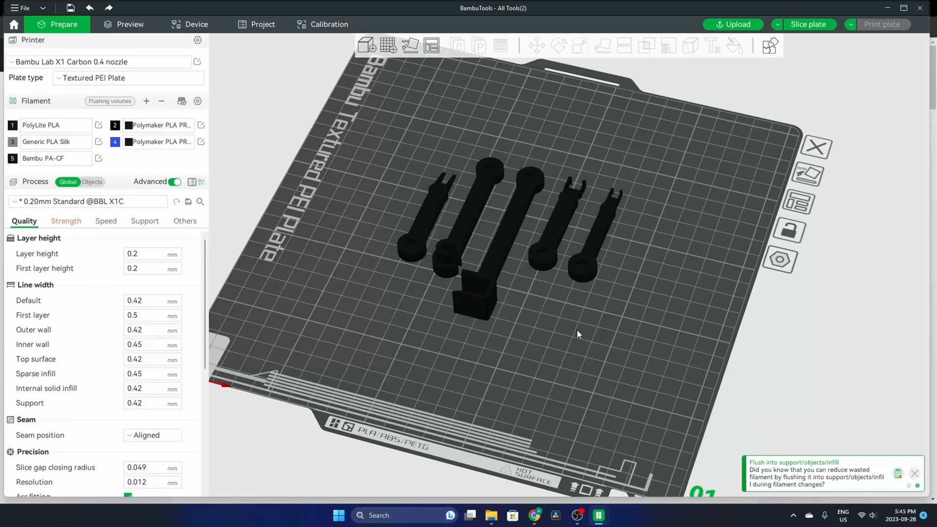
pyautogui.moveTo(584, 281)
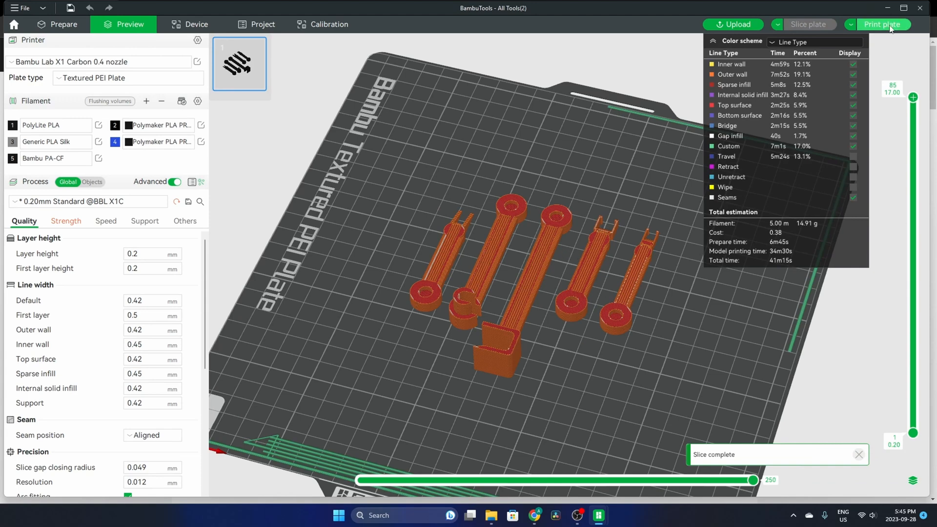
pyautogui.click(882, 24)
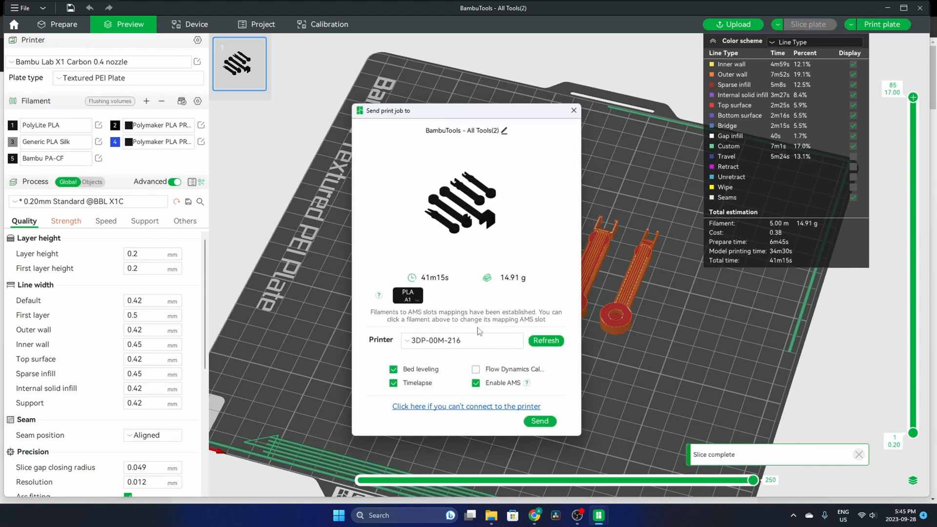
pyautogui.moveTo(460, 270)
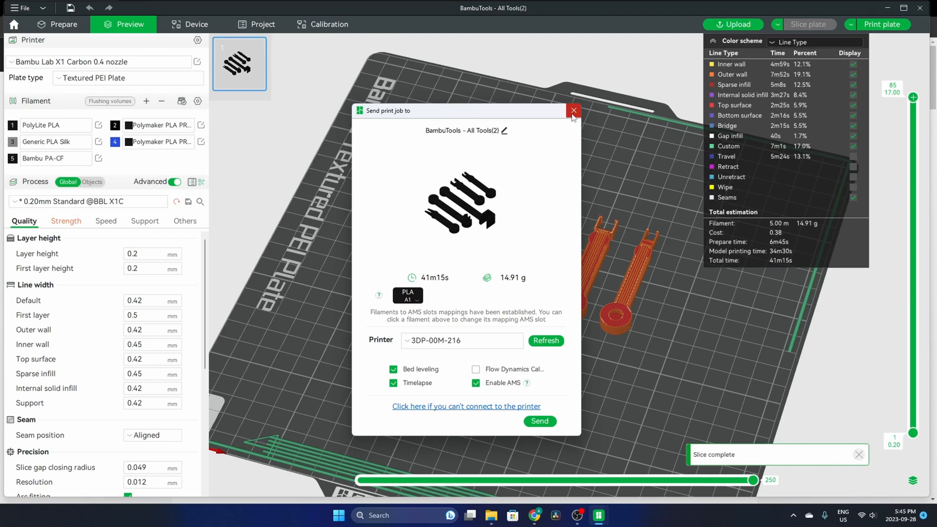
pyautogui.click(573, 112)
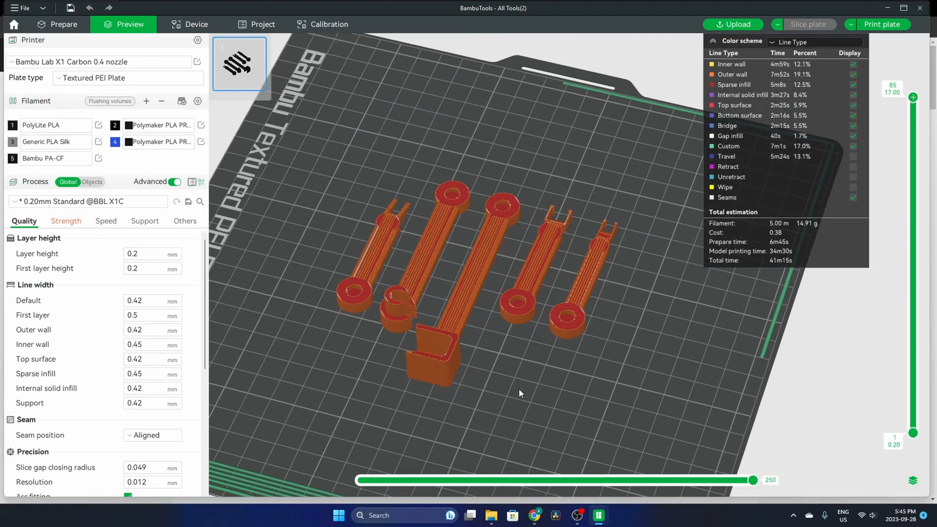